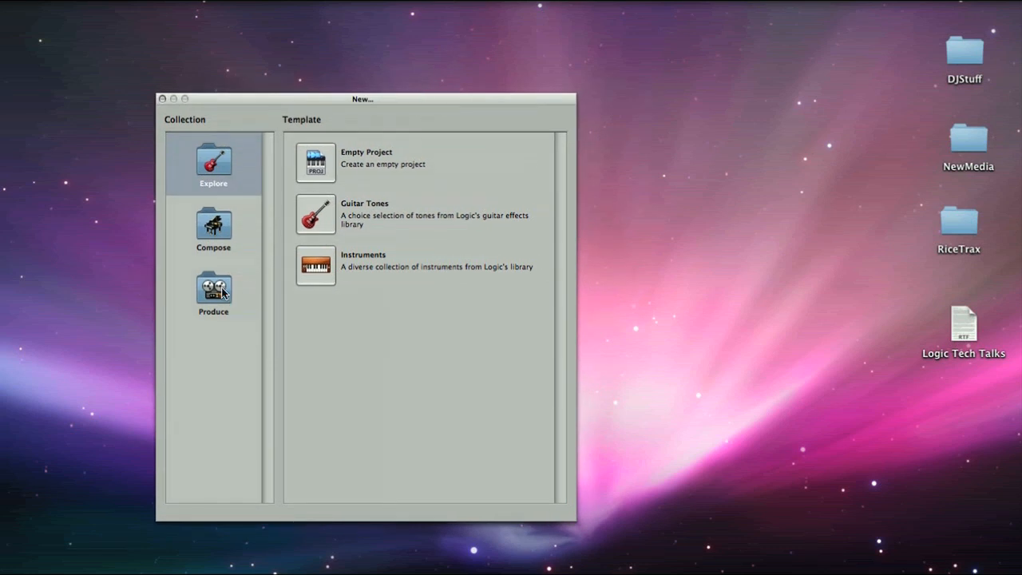
Step: Browse the Produce and Compose collections and create a project from the Songwriter template
left_click(213, 294)
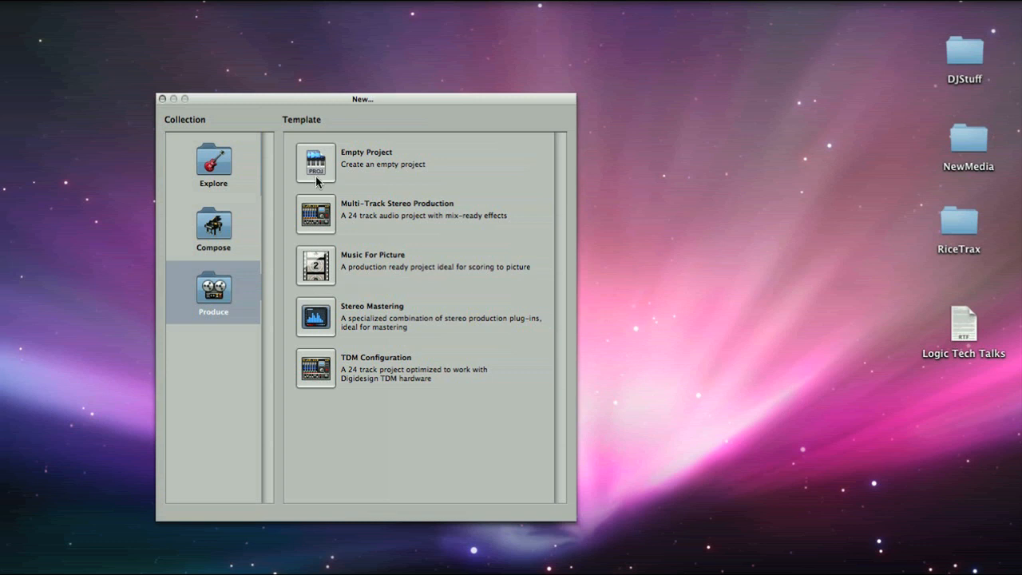
left_click(213, 228)
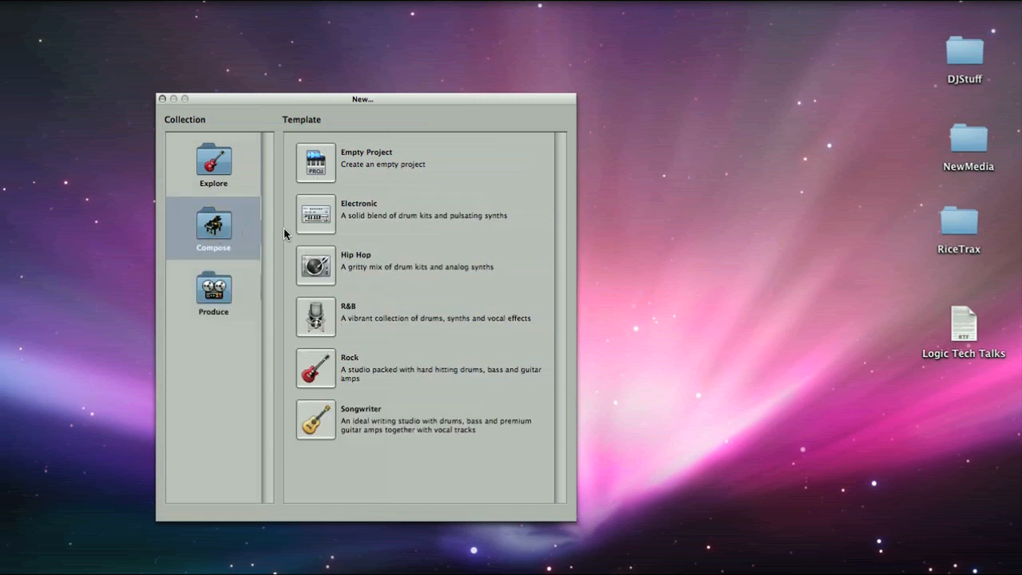
mouse_move(322, 406)
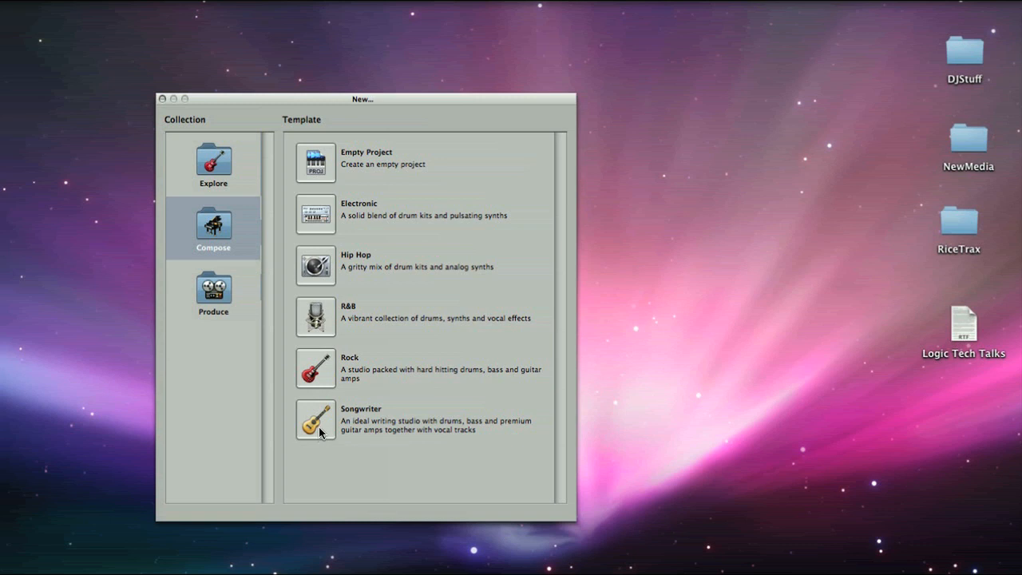
double_click(315, 419)
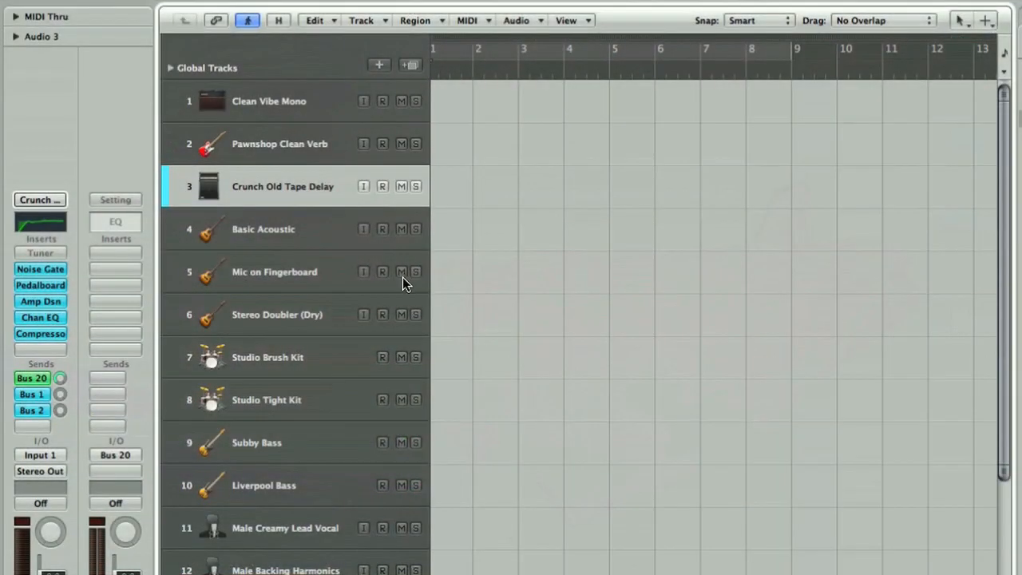
left_click(264, 229)
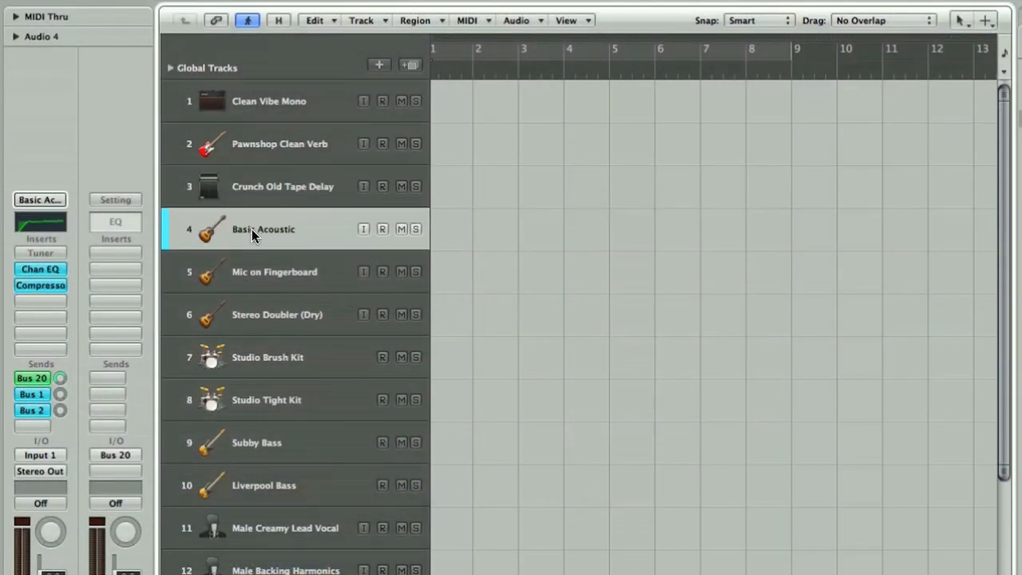
left_click(274, 271)
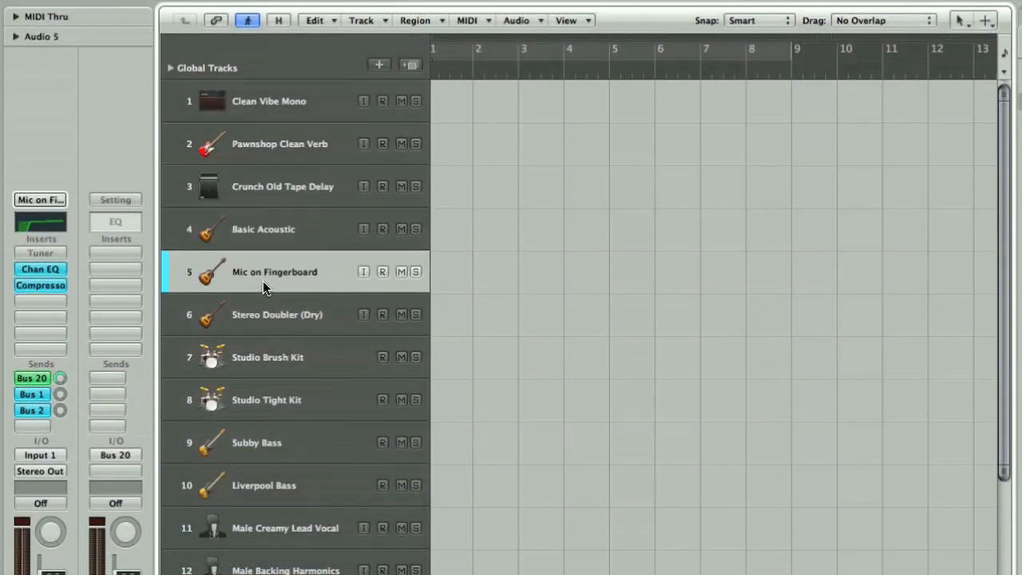
left_click(277, 314)
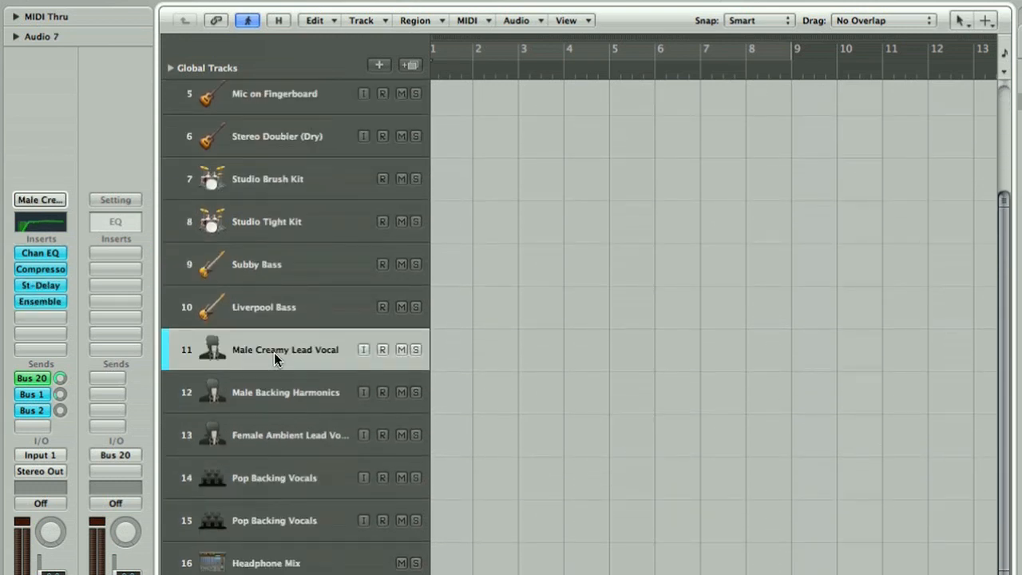
left_click(290, 434)
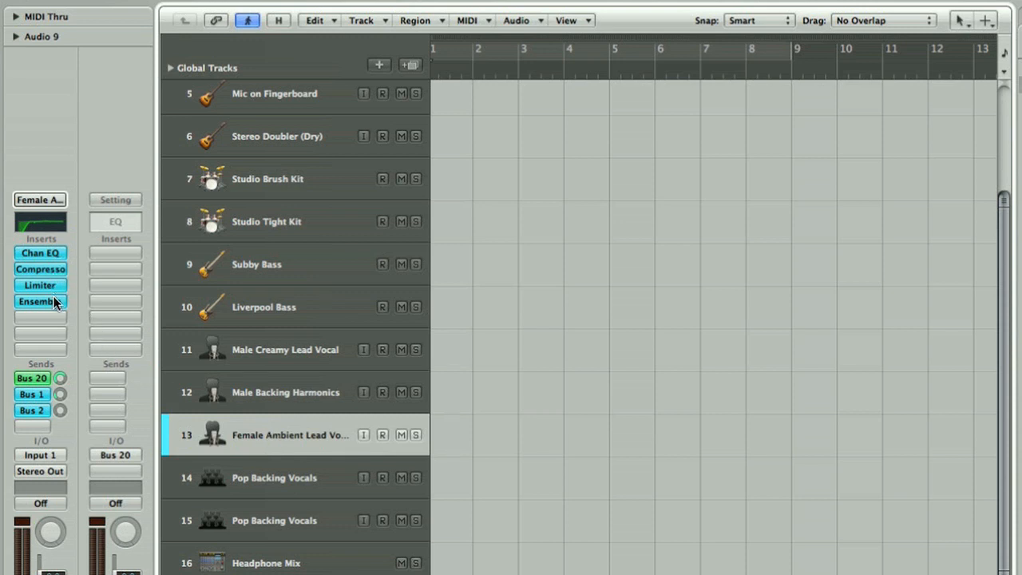
mouse_move(312, 202)
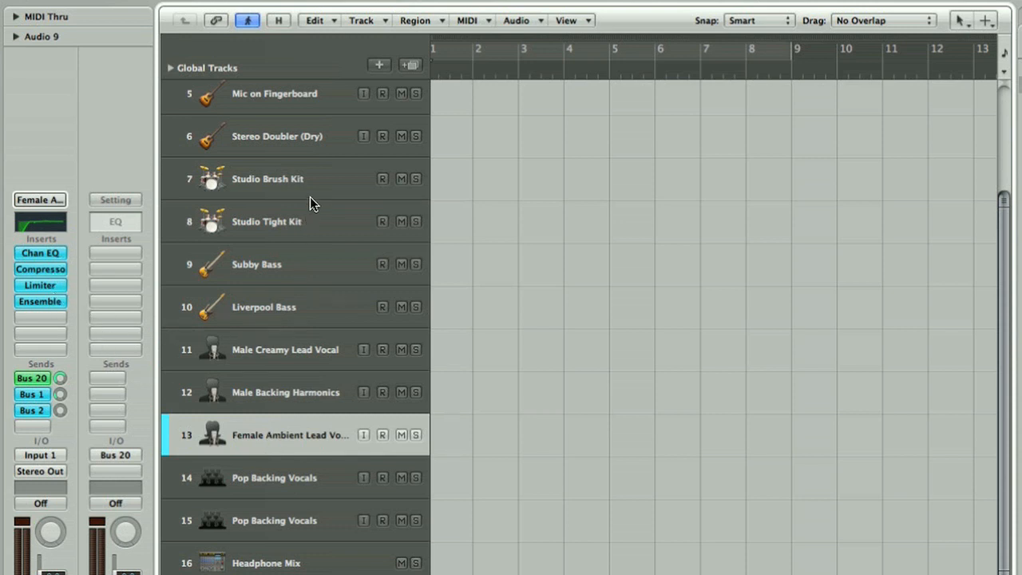
left_click(266, 221)
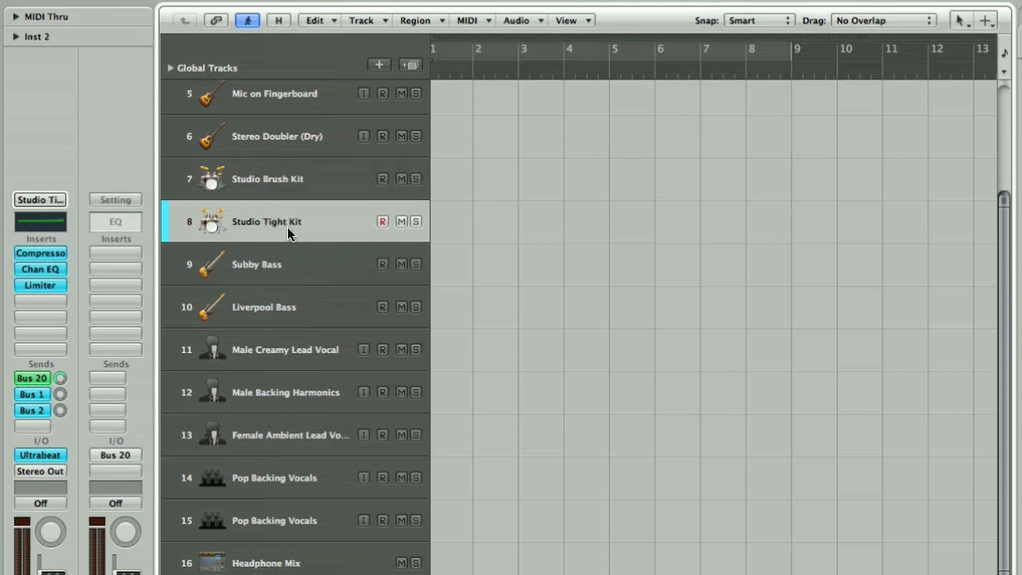
mouse_move(289, 232)
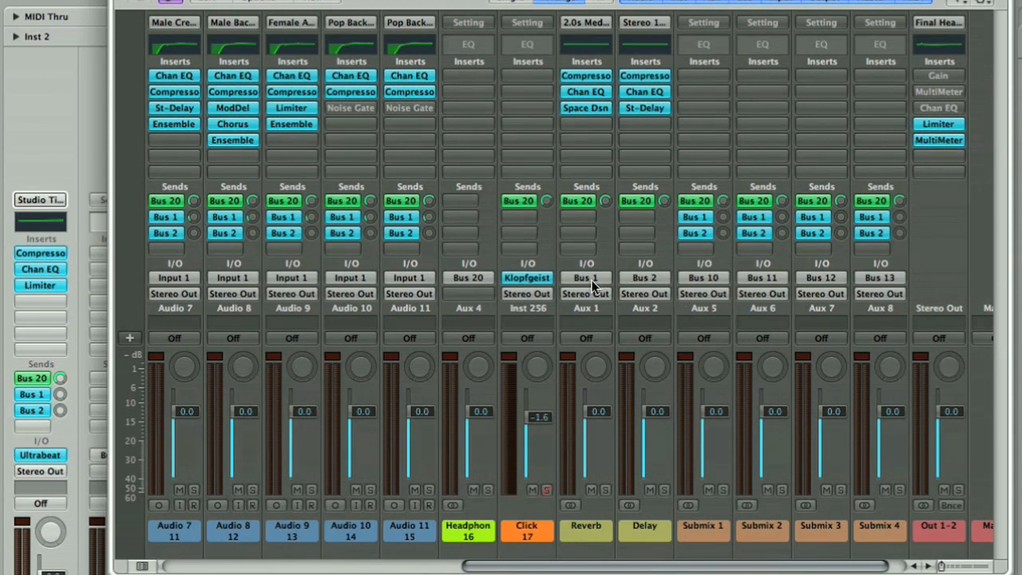
mouse_move(607, 286)
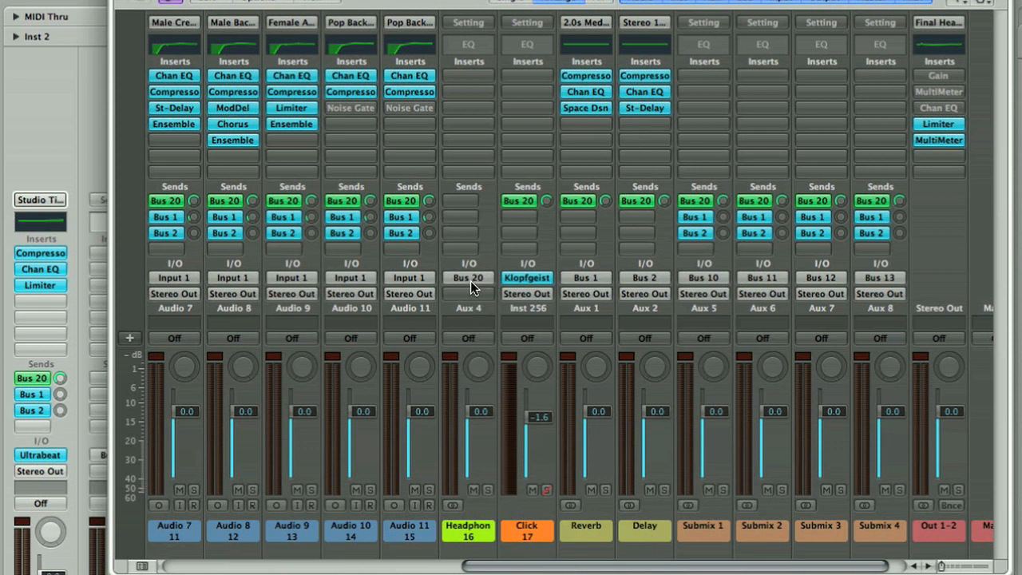
mouse_move(468, 307)
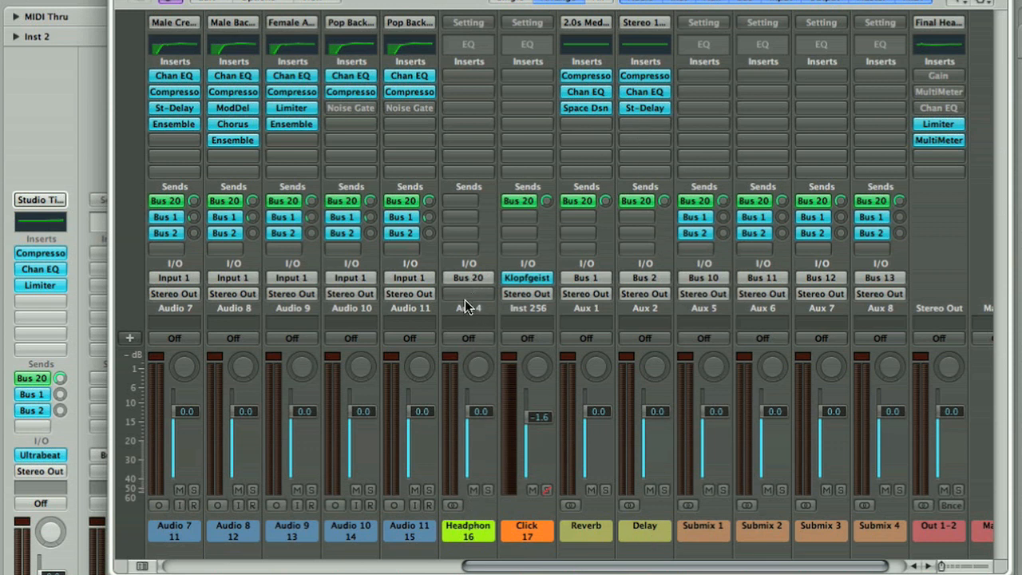
Step: Show the Headphone aux channel's output routing choices in the mixer
left_click(467, 293)
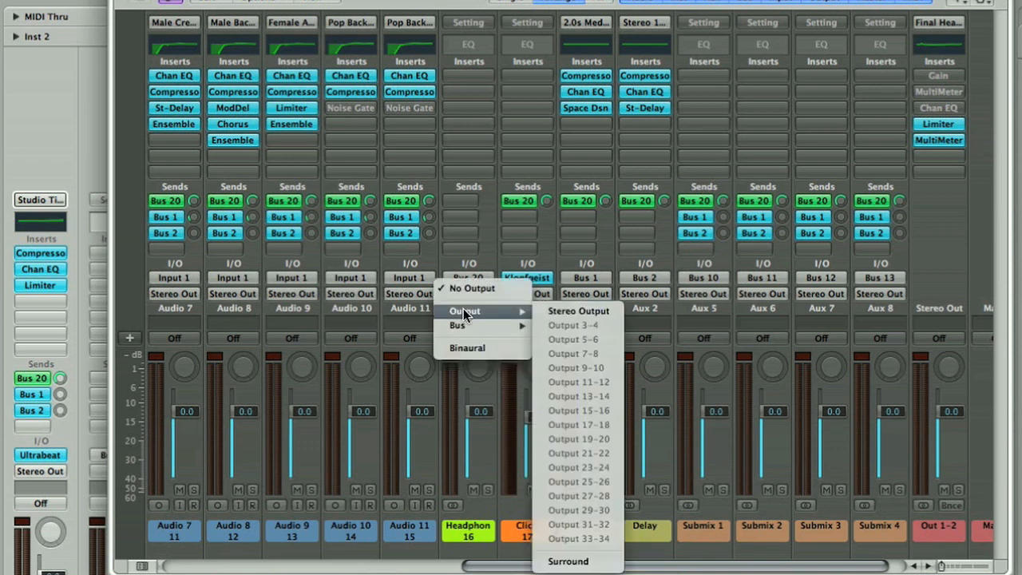
mouse_move(567, 371)
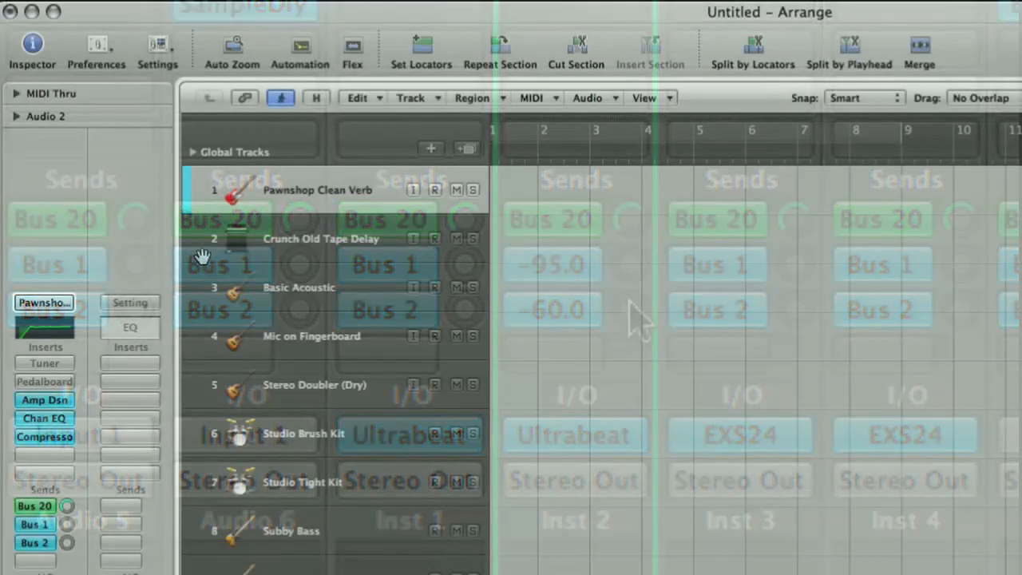
Step: Select the Crunch Old Tape Delay and Basic Acoustic tracks for removal
left_click(319, 239)
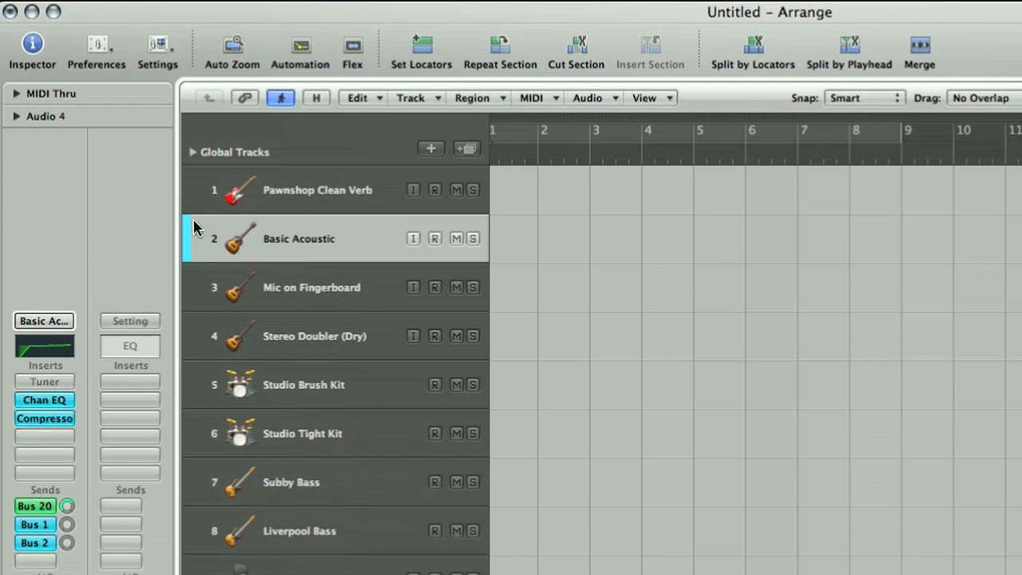
left_click(317, 189)
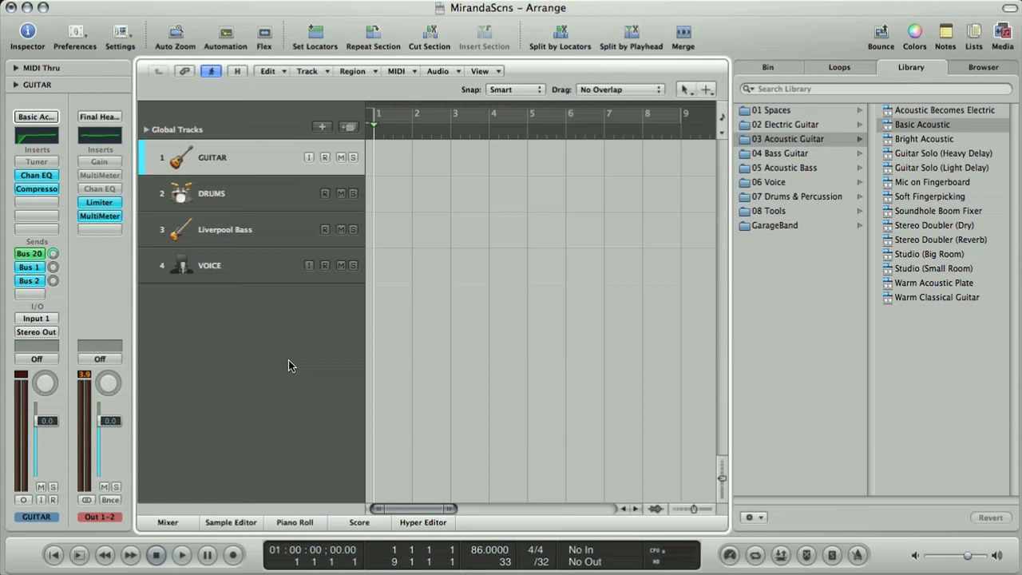
Step: Add a new track named BACKING with the VOICE track's settings
left_click(223, 265)
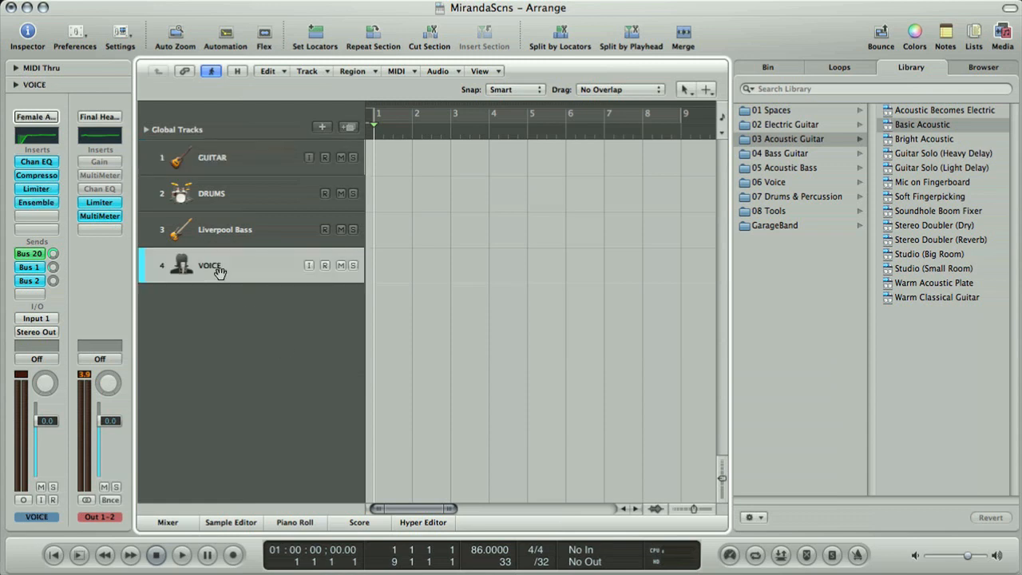
left_click(768, 182)
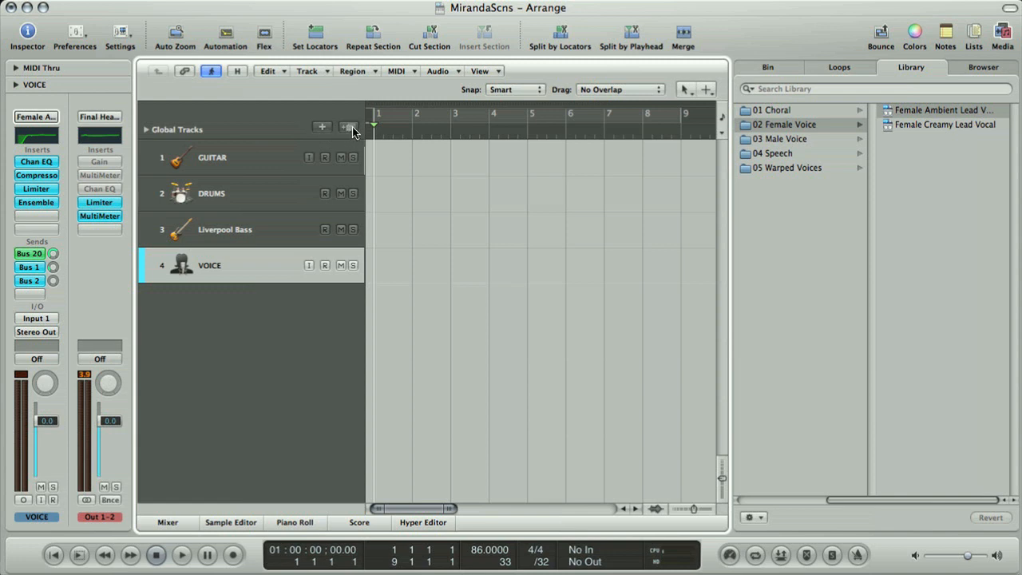
left_click(322, 127)
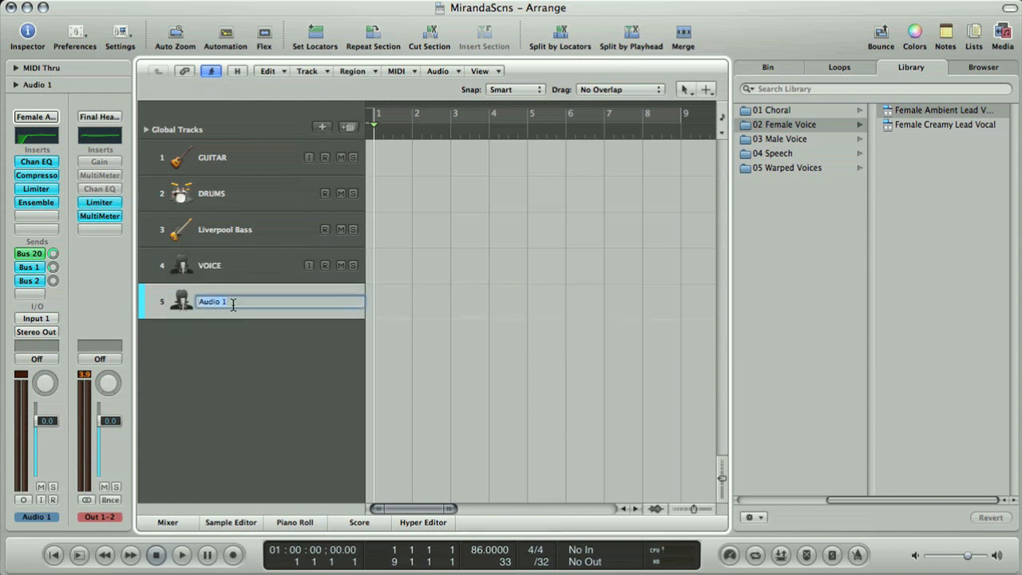
type("BACKING")
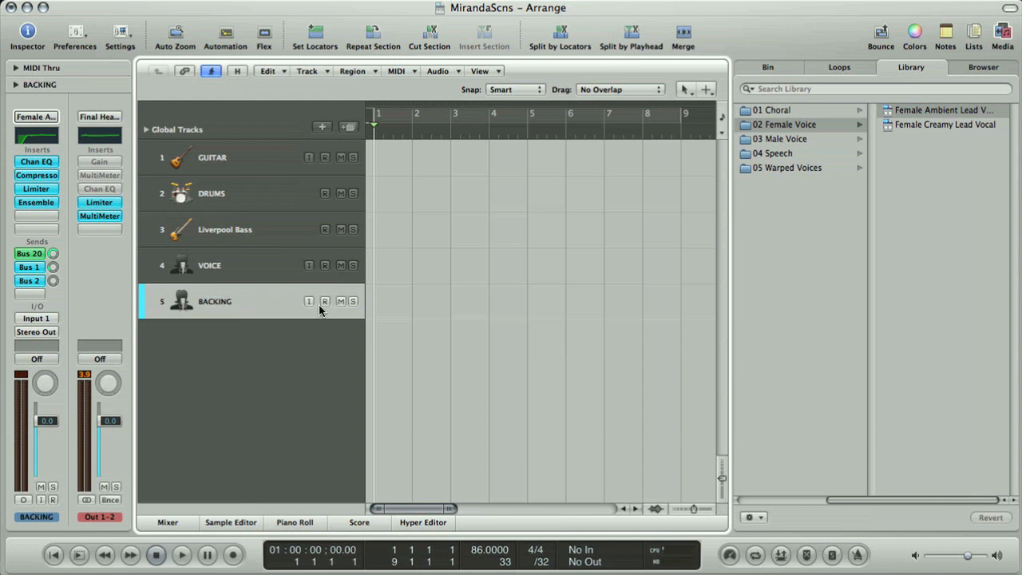
Step: Record-enable the BACKING and DRUMS tracks
left_click(325, 301)
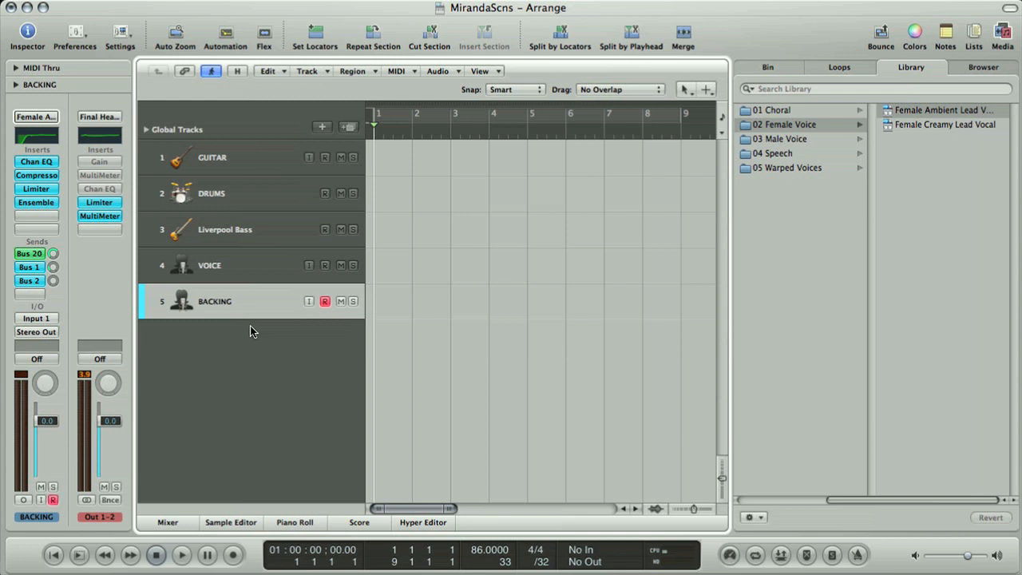
left_click(212, 193)
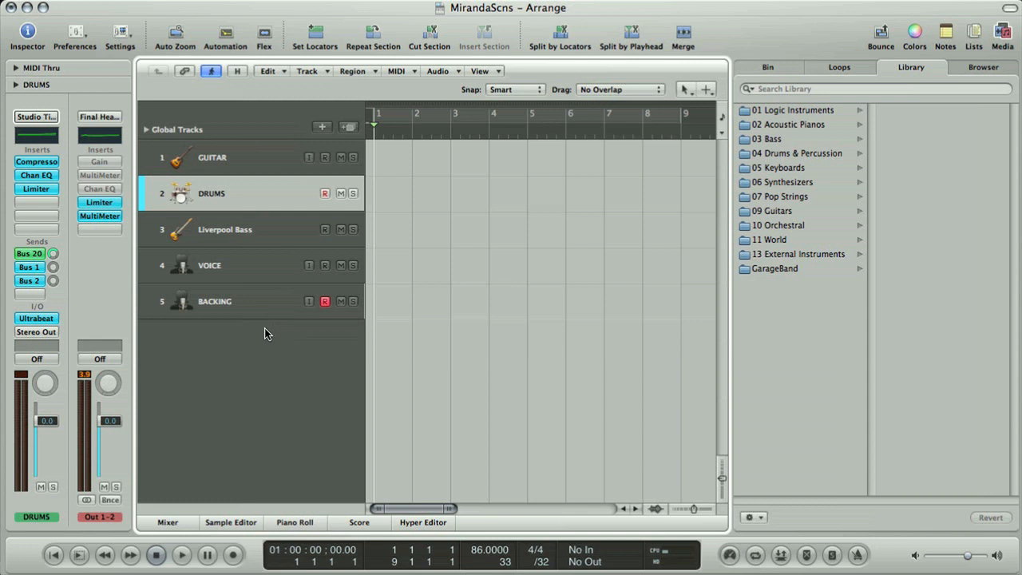
left_click(181, 555)
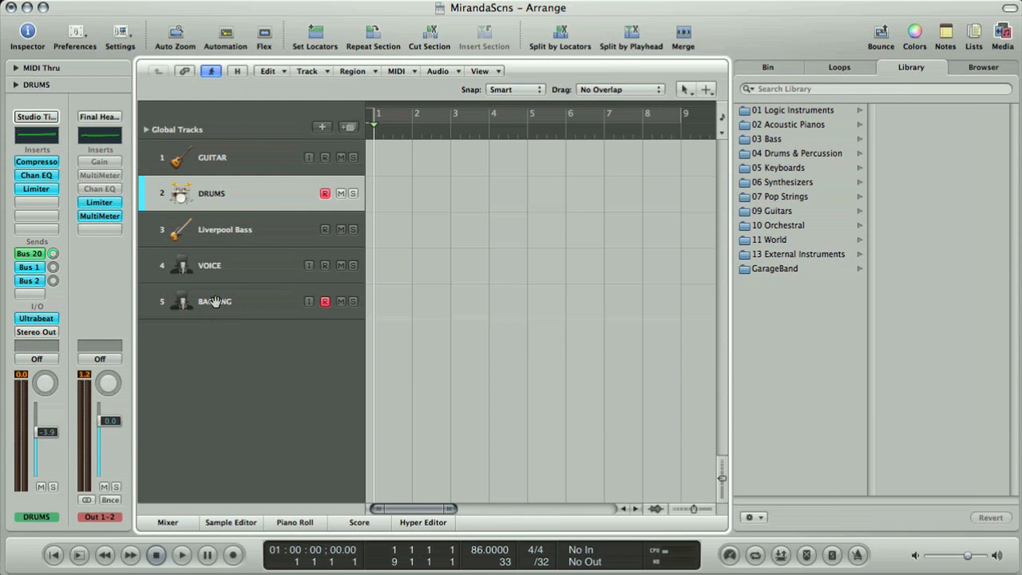
Step: Record and stop a take on BACKING, creating region BACKING TRK.1
left_click(214, 301)
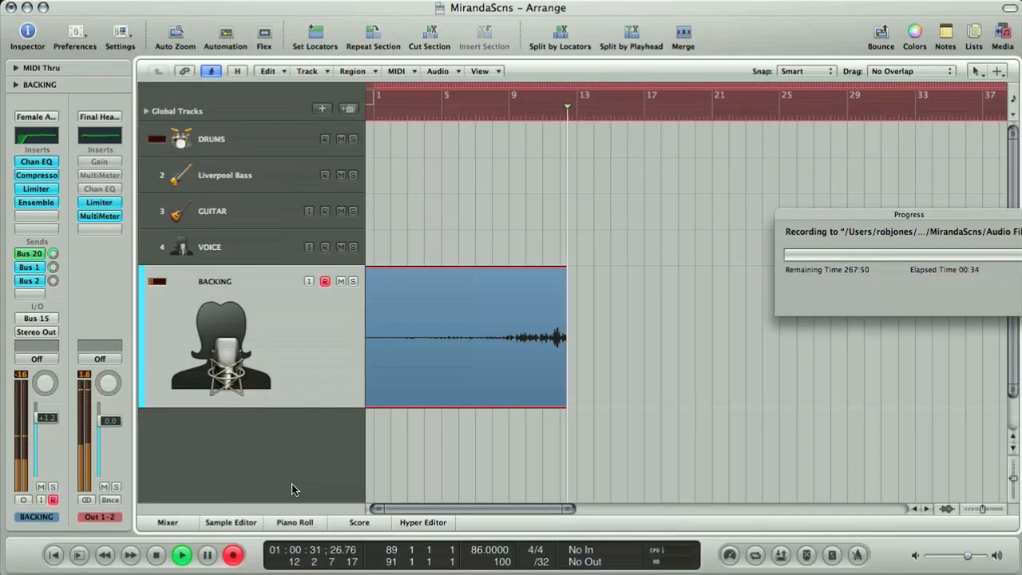
left_click(27, 31)
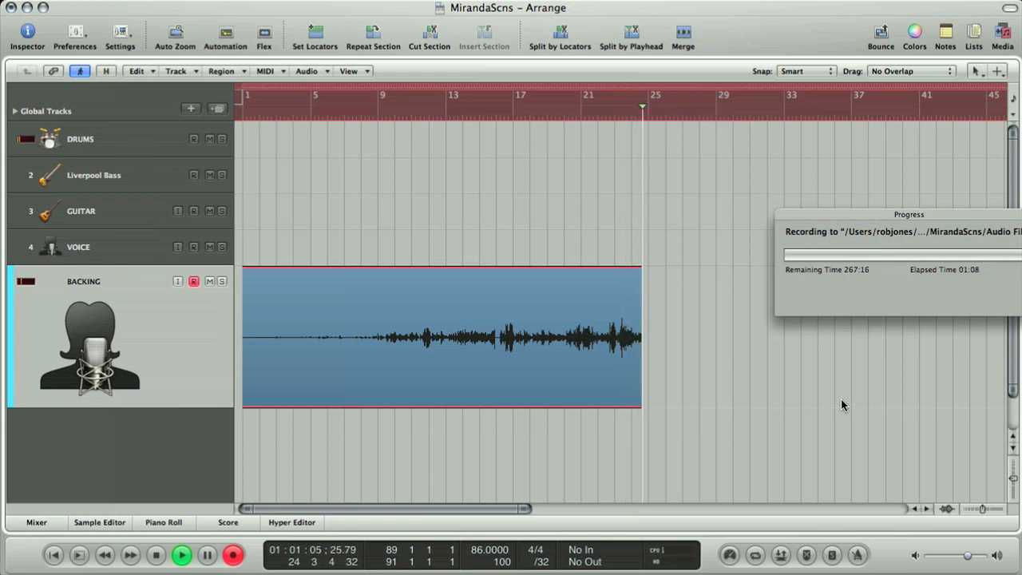
left_click(155, 555)
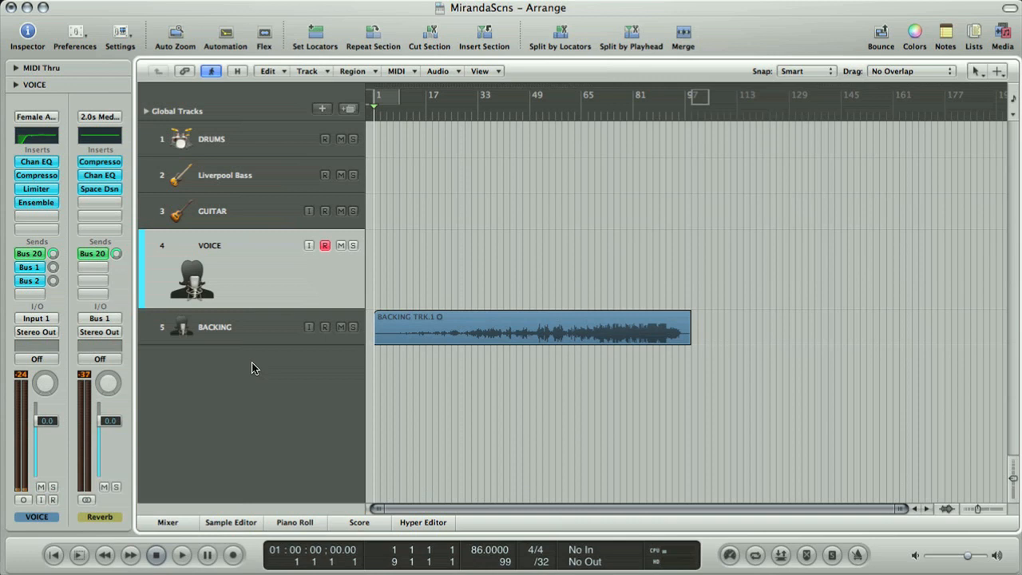
mouse_move(179, 297)
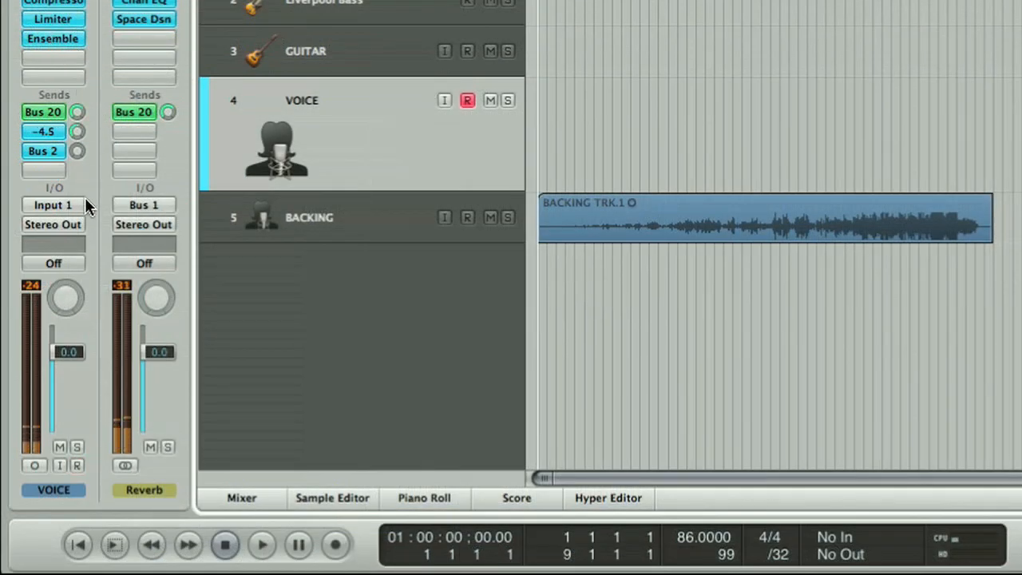
Step: Set the VOICE channel strip's recording input to Input 1
left_click(336, 546)
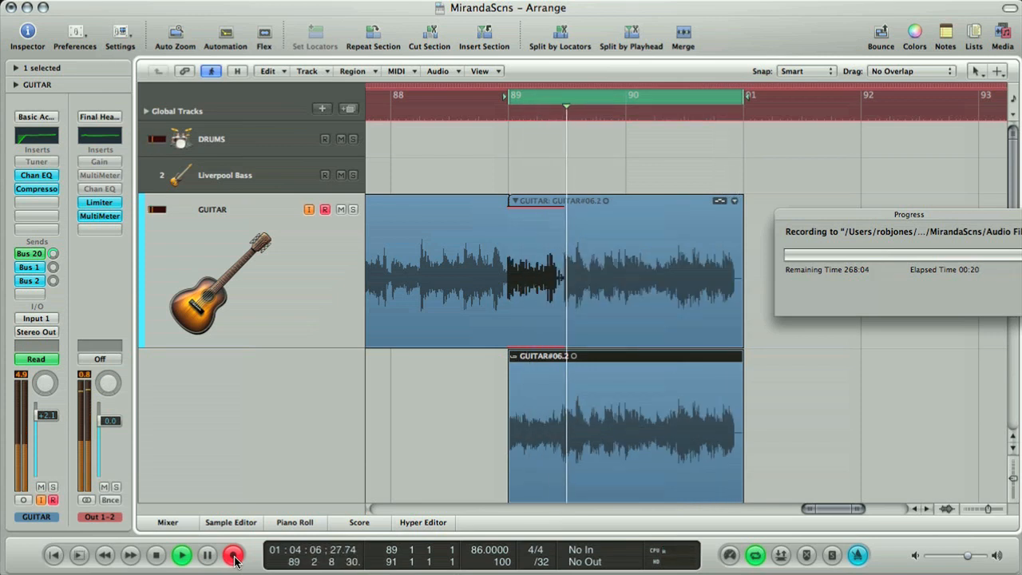
Step: Stop recording the GUITAR take over the bar 89–91 cycle
left_click(232, 554)
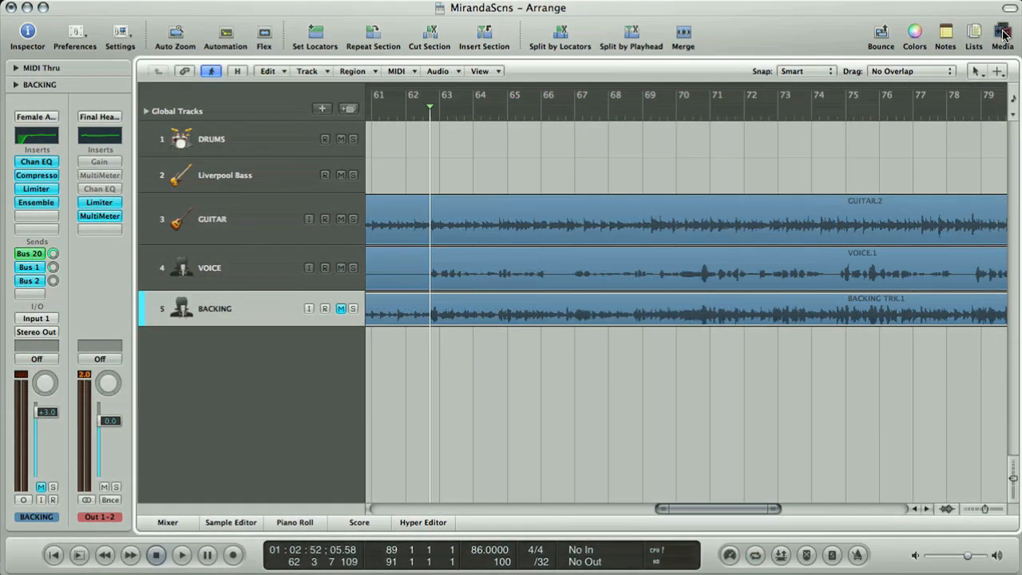
Step: Filter the Loops browser to Percussion, Dry and Grooving, then audition a loop
left_click(1002, 31)
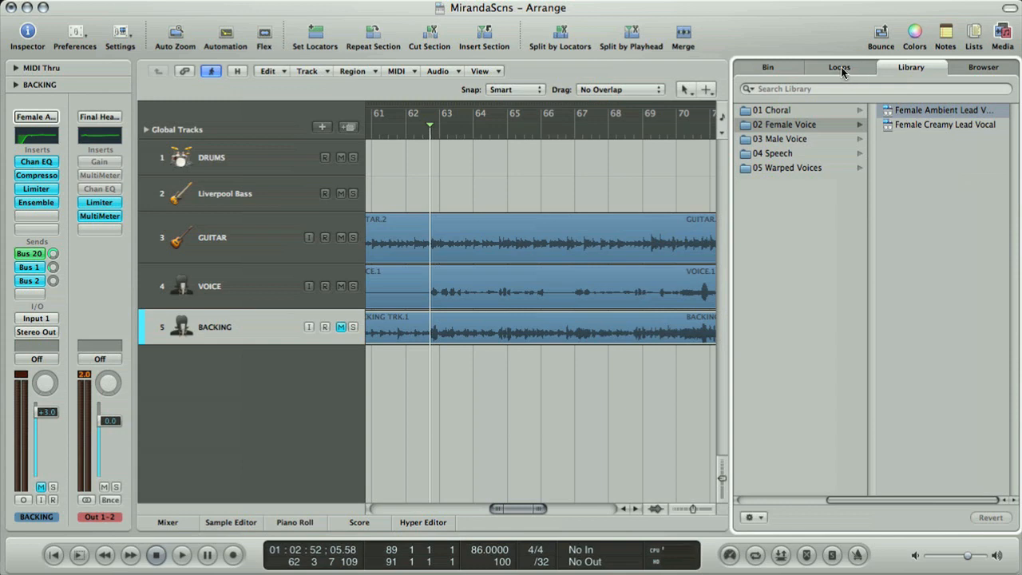
left_click(839, 67)
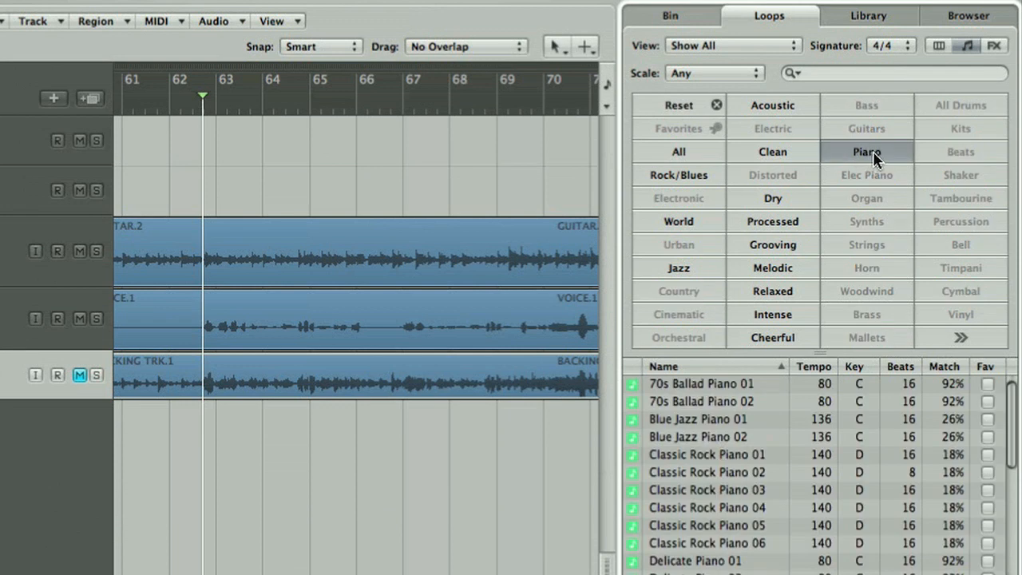
left_click(866, 105)
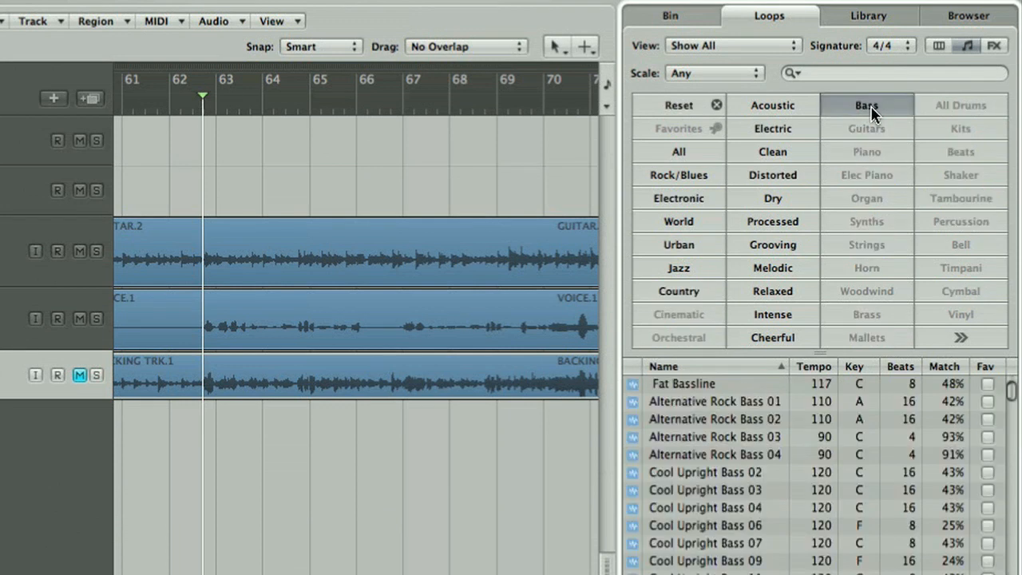
left_click(960, 221)
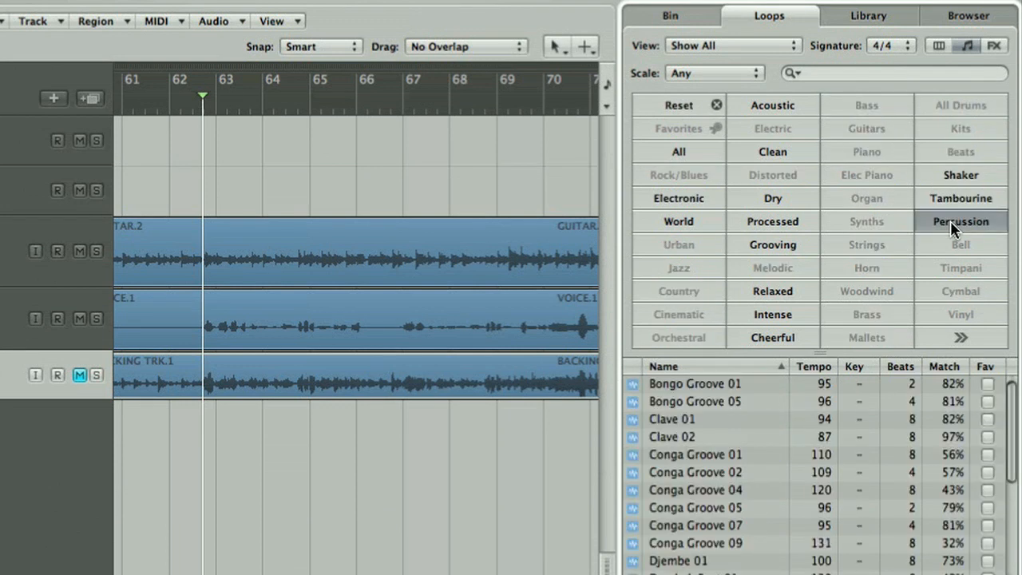
left_click(772, 198)
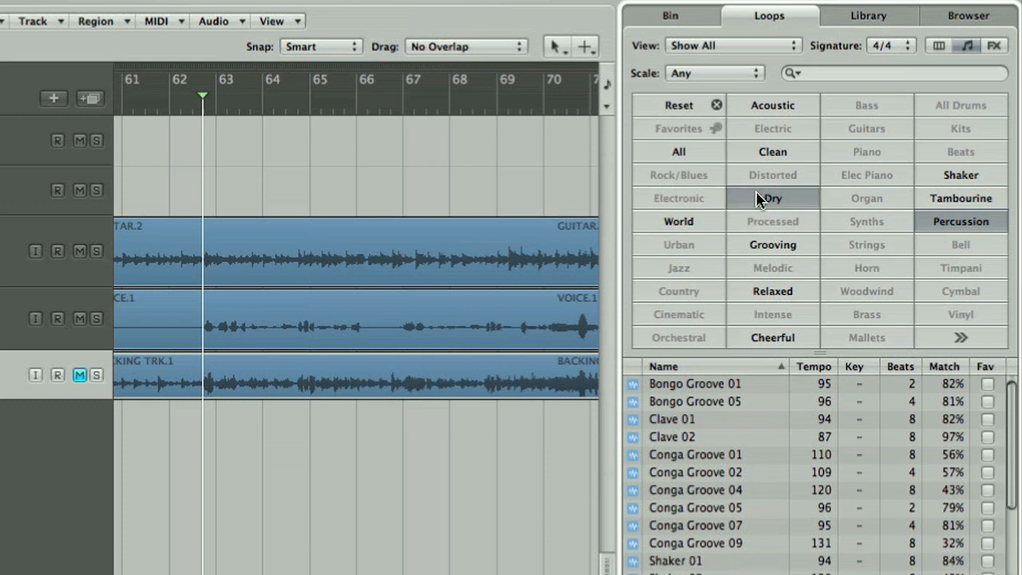
left_click(771, 198)
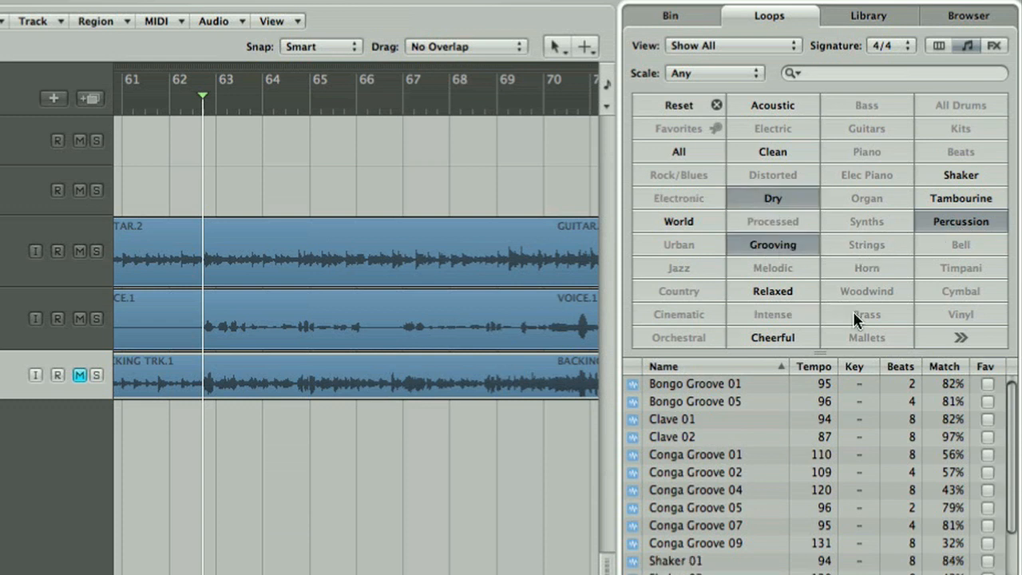
scroll("down", 3)
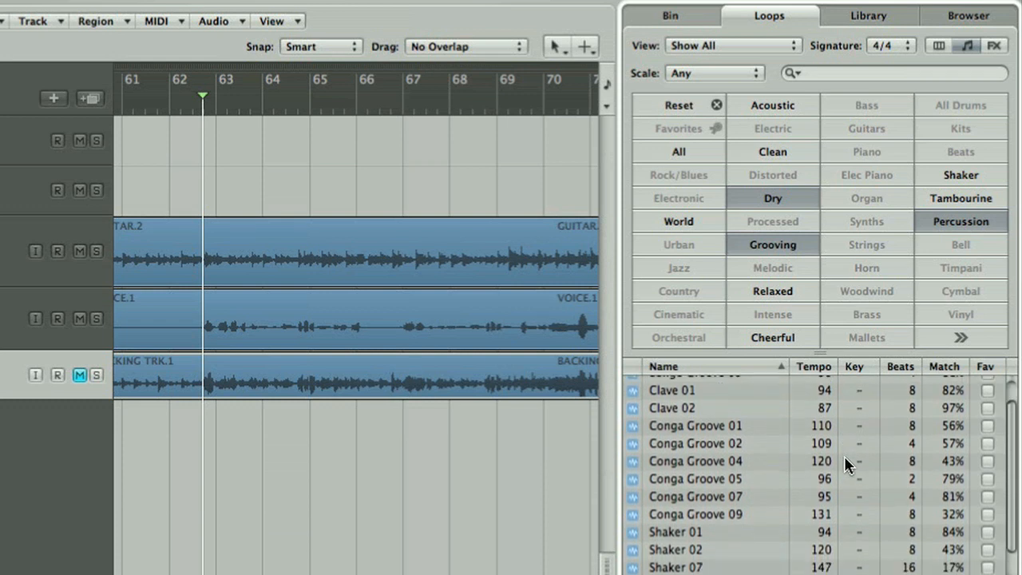
scroll("down", 3)
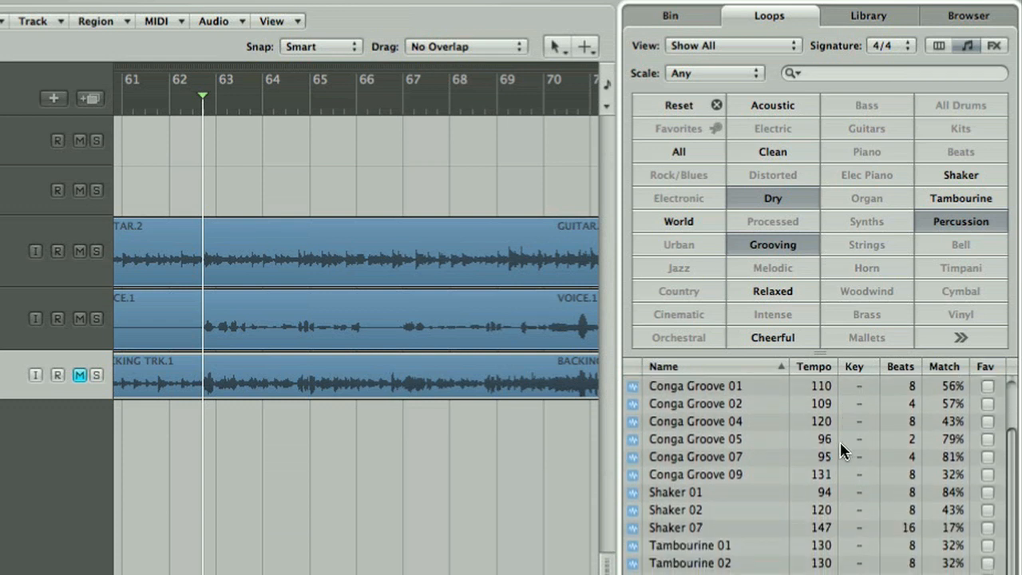
mouse_move(722, 478)
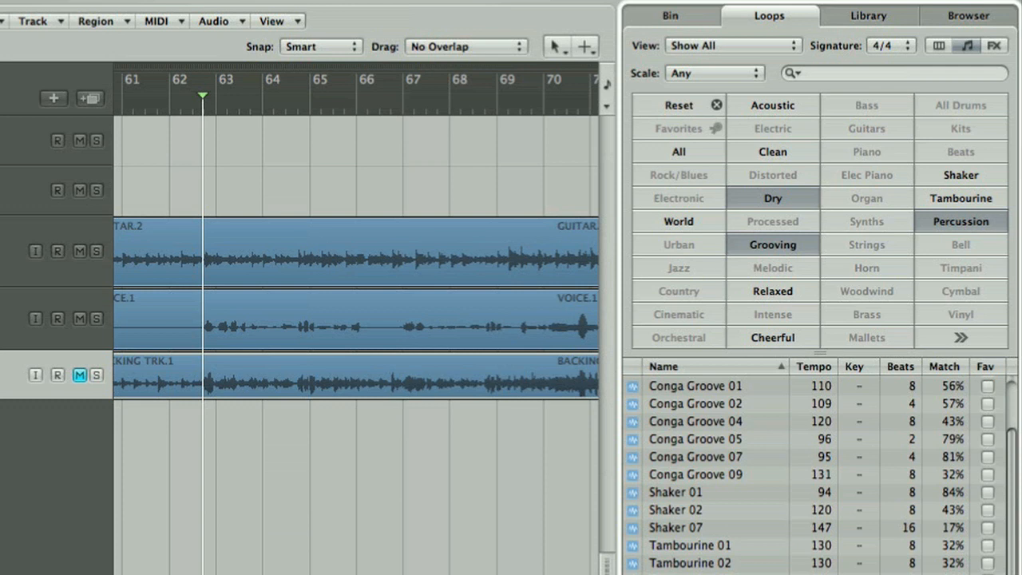
mouse_move(776, 463)
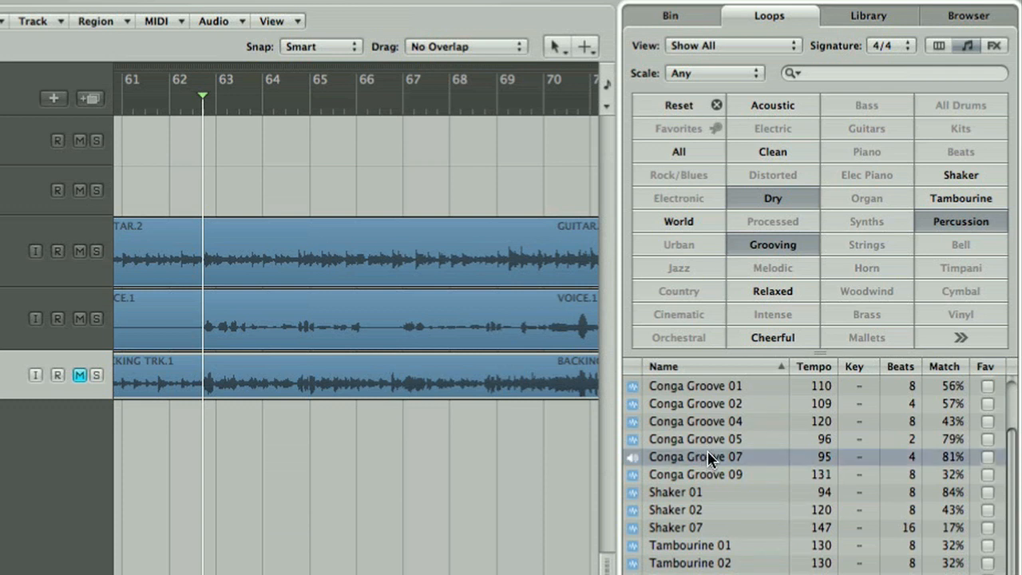
left_click(694, 491)
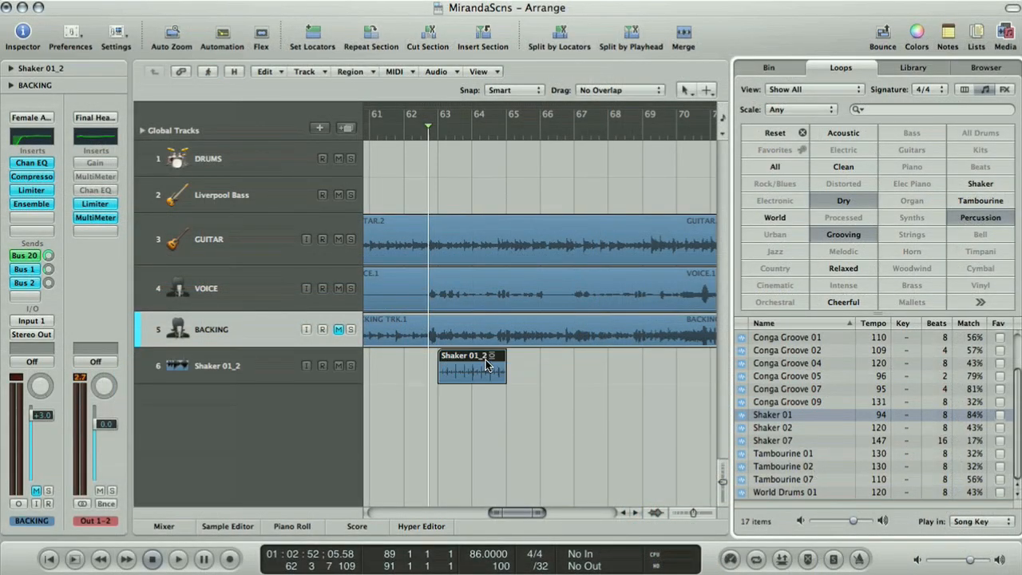
mouse_move(451, 142)
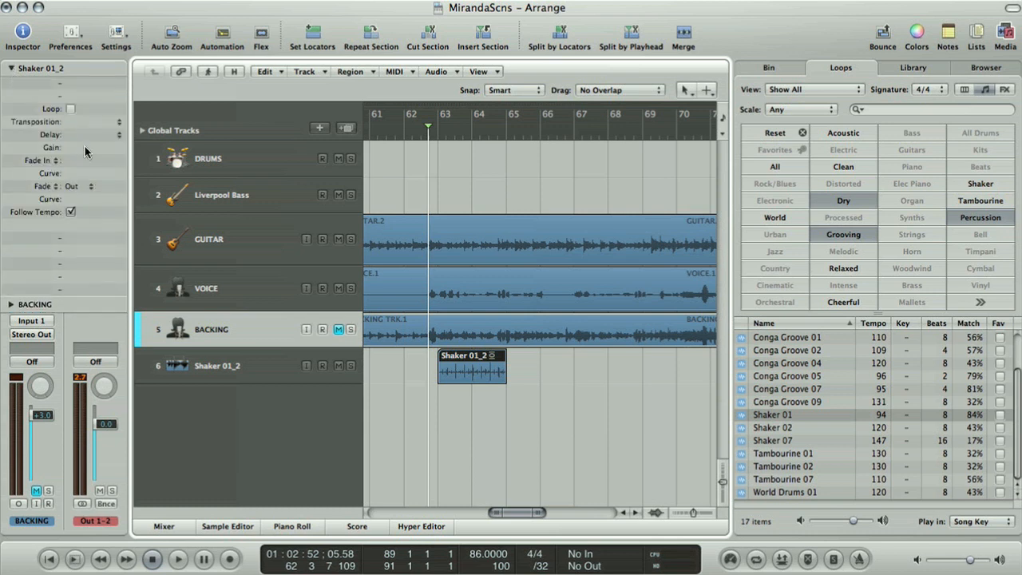
Step: Turn on Loop for the Shaker 01_2 region so it repeats to bar 69
left_click(70, 108)
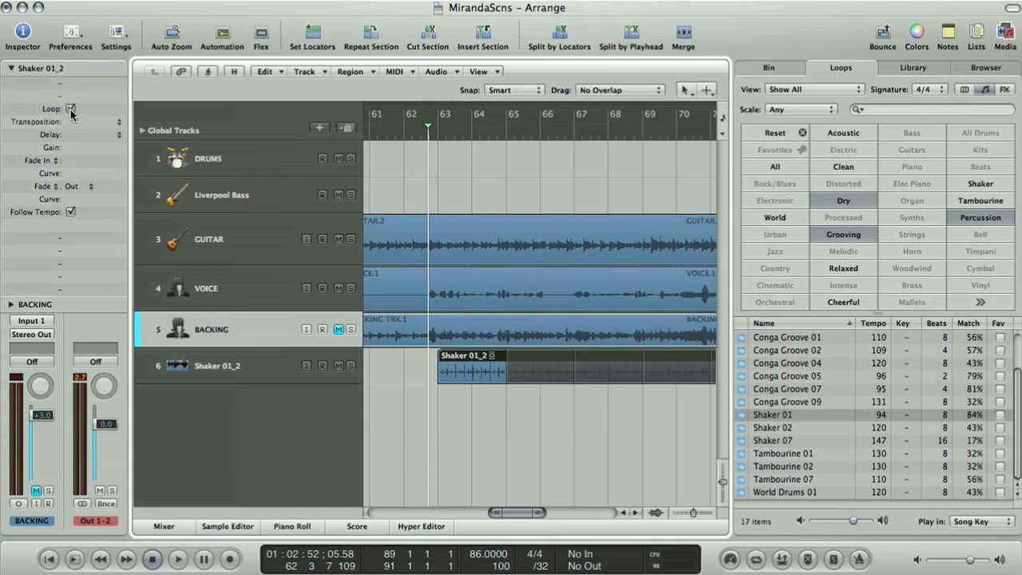
left_click(70, 108)
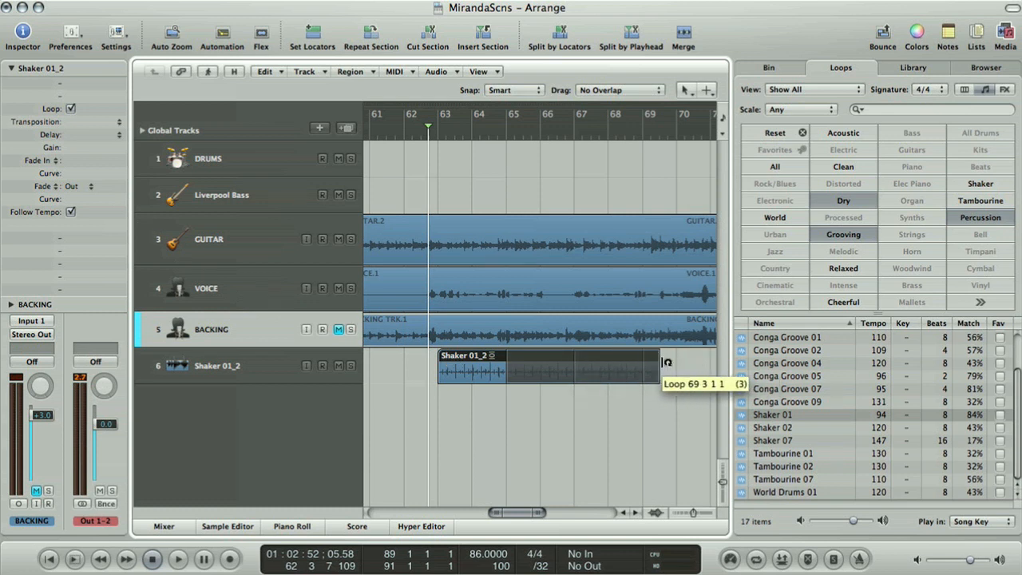
left_click(178, 558)
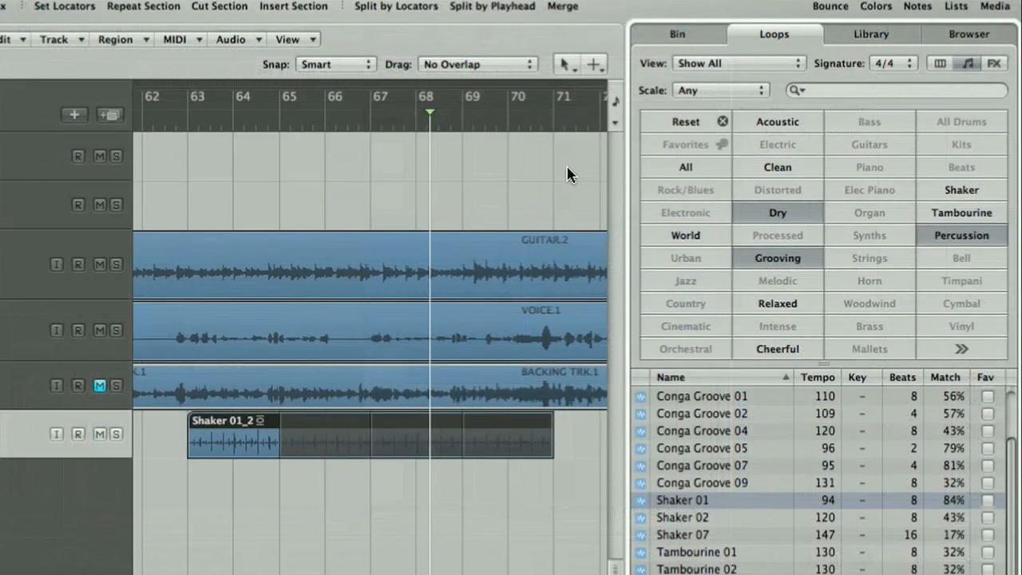
Step: In the Browser tab, open RP3_Wav_Loops, RP3_Drum_Loops, then RP3_Broken_Beat_Loops
left_click(968, 34)
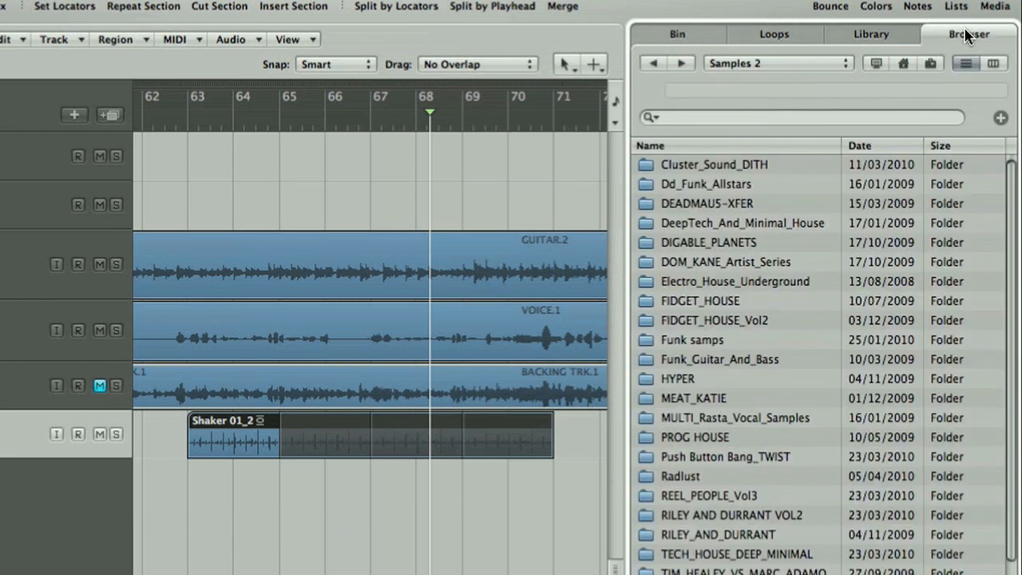
scroll("up", 3)
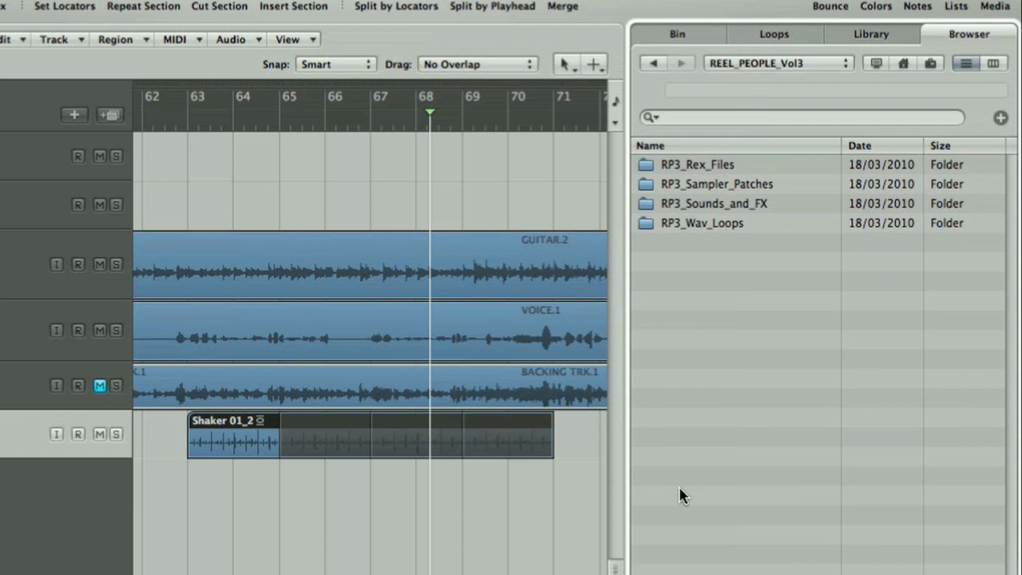
double_click(702, 222)
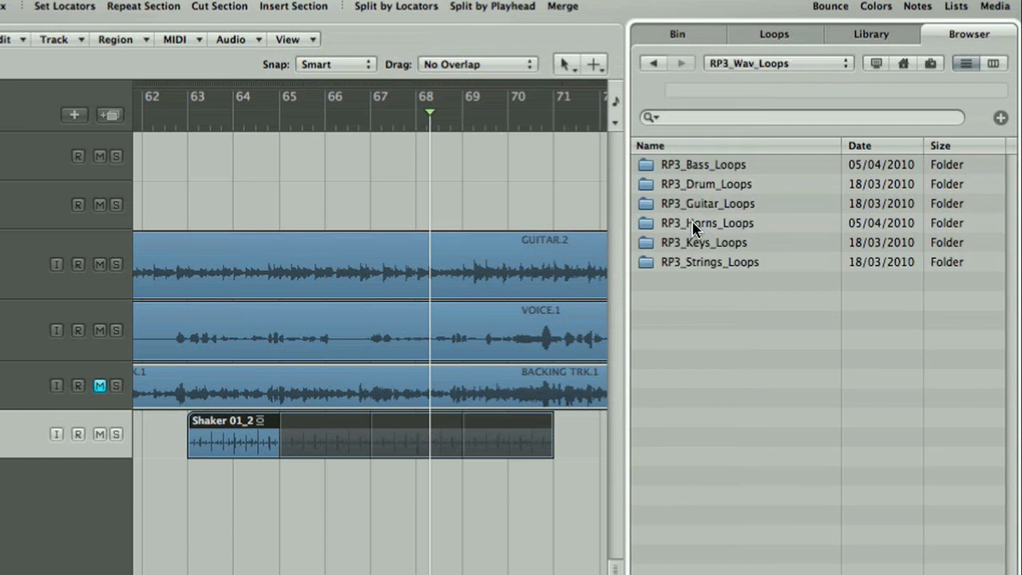
double_click(705, 184)
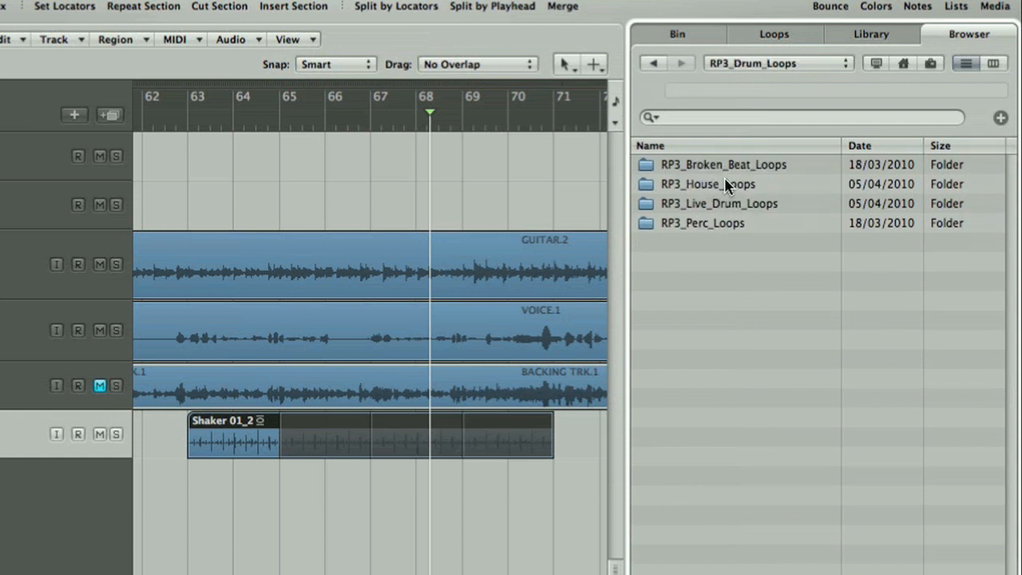
double_click(723, 164)
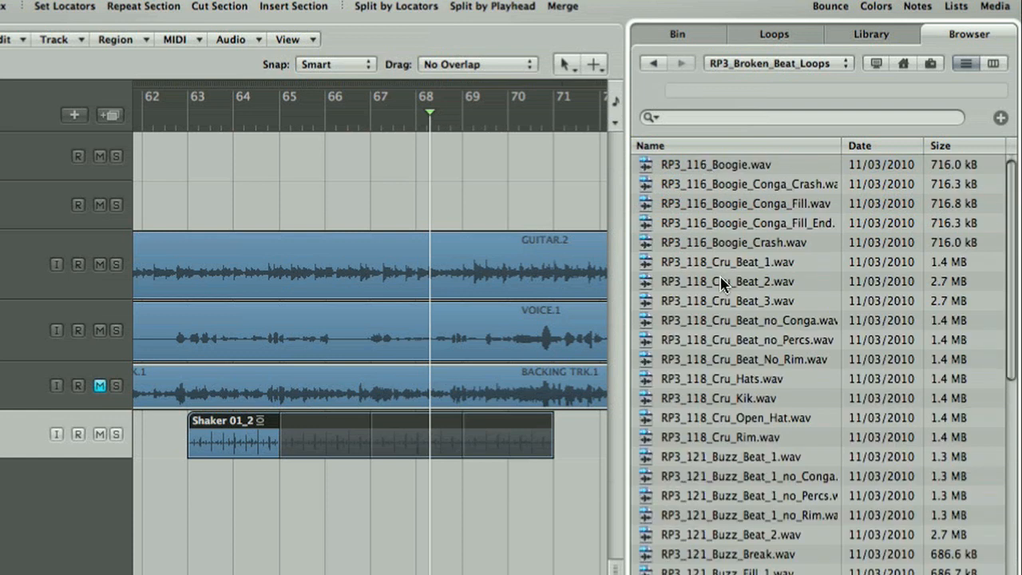
mouse_move(770, 258)
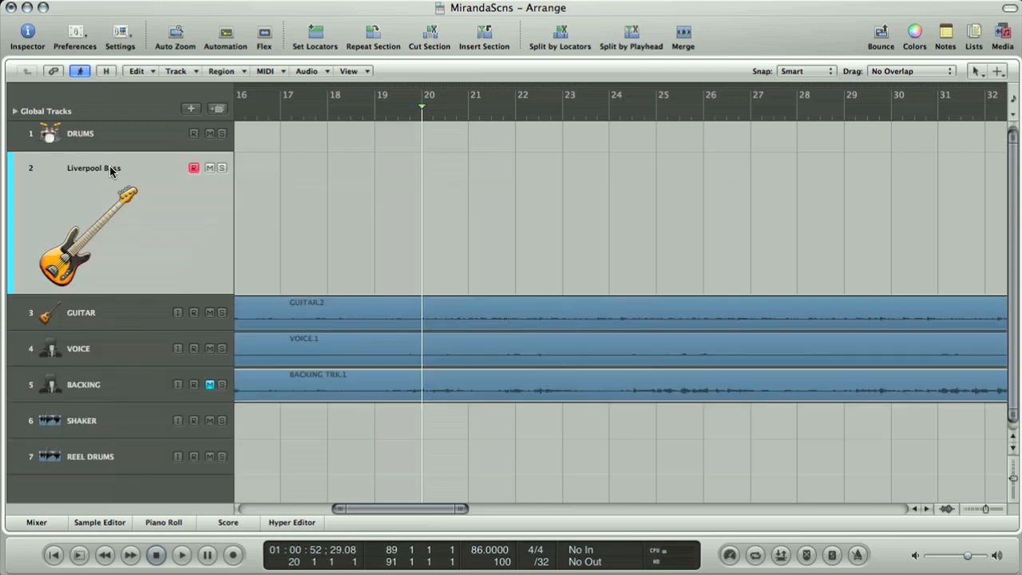
mouse_move(196, 251)
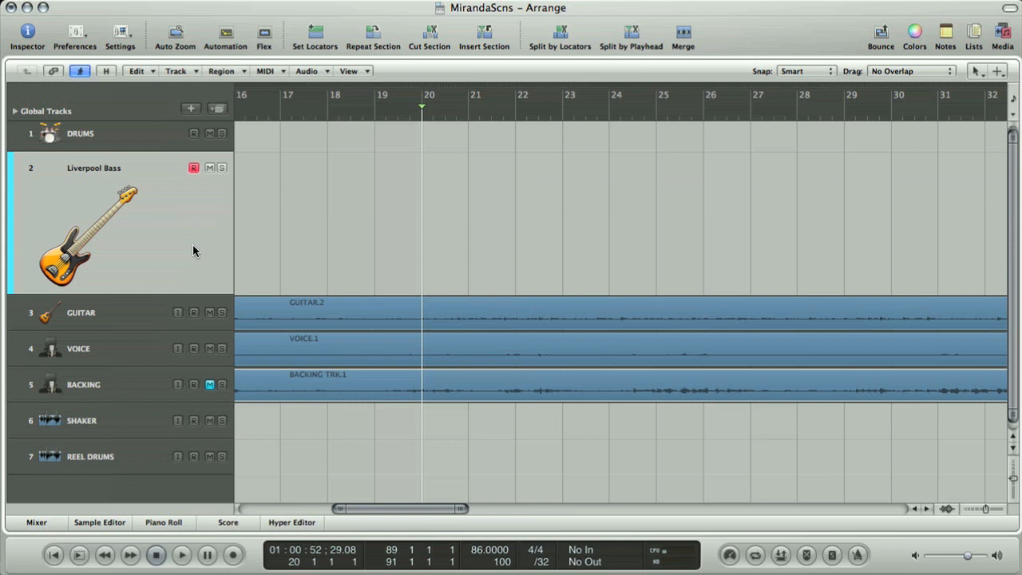
Step: Show the Liverpool Bass track's EXS24 channel settings in the Inspector
left_click(27, 35)
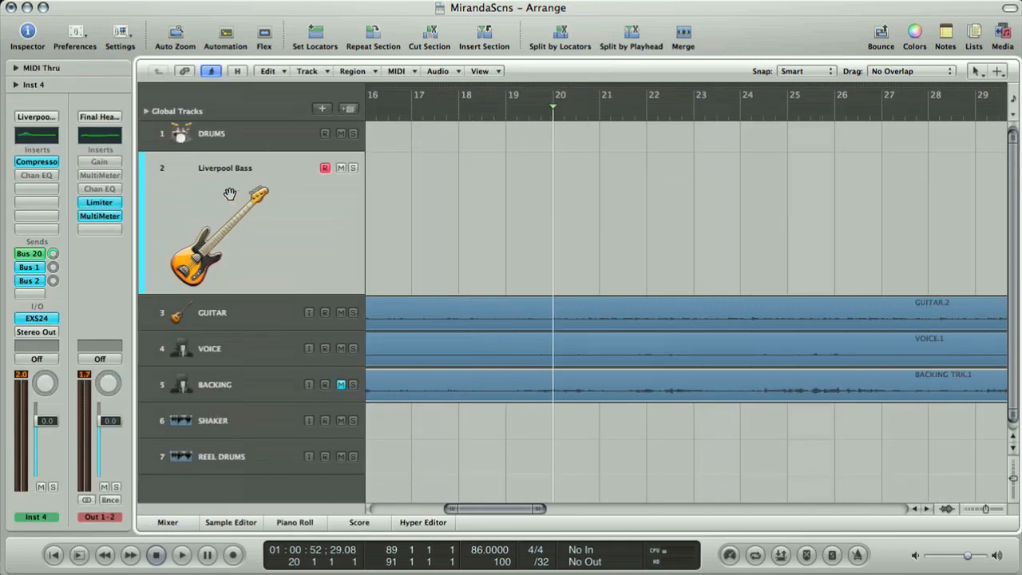
mouse_move(57, 326)
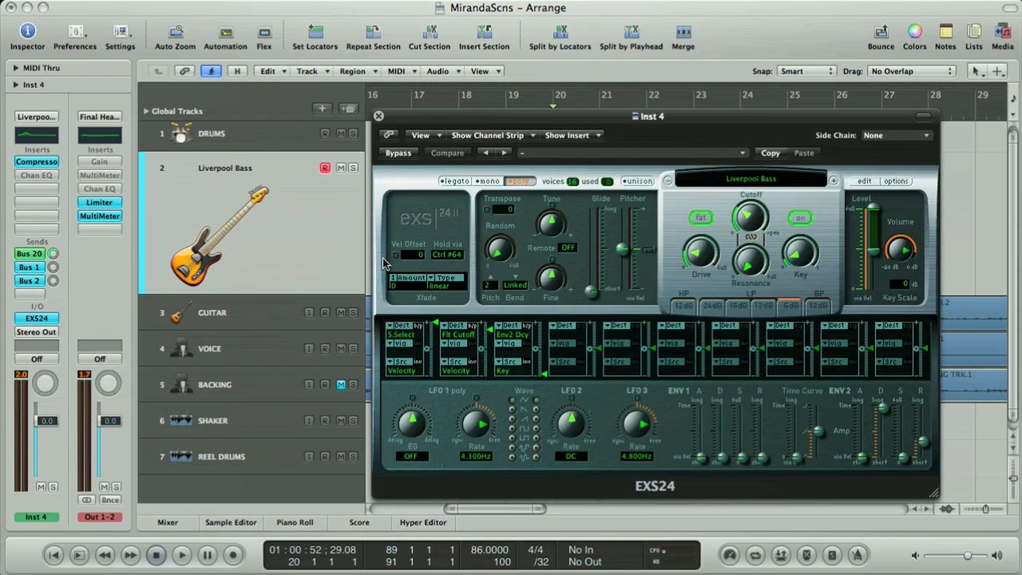
Step: Browse the EXS24 instrument list, keep Liverpool Bass loaded, and close the sampler window
left_click_drag(652, 116, 619, 91)
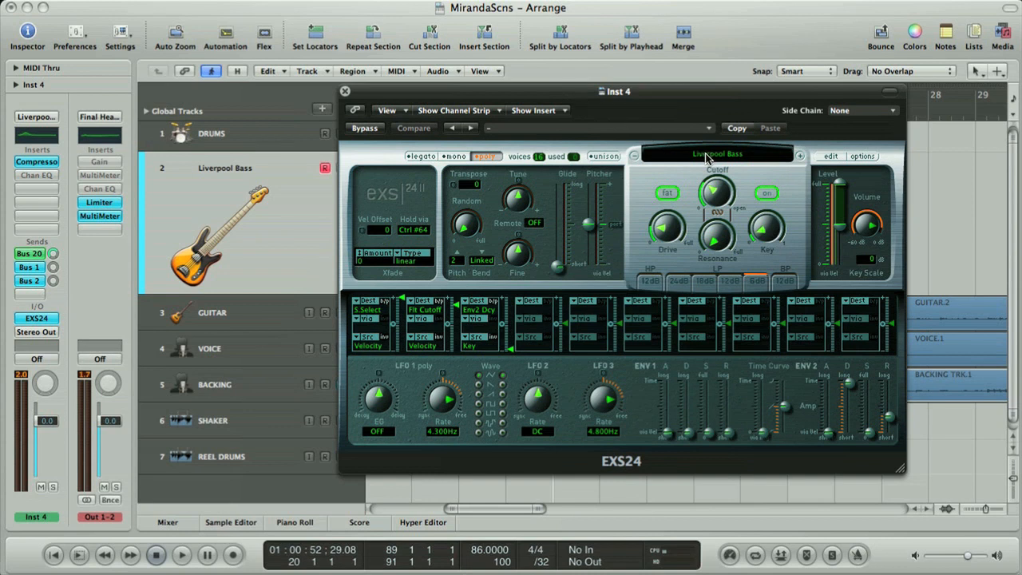
left_click(716, 154)
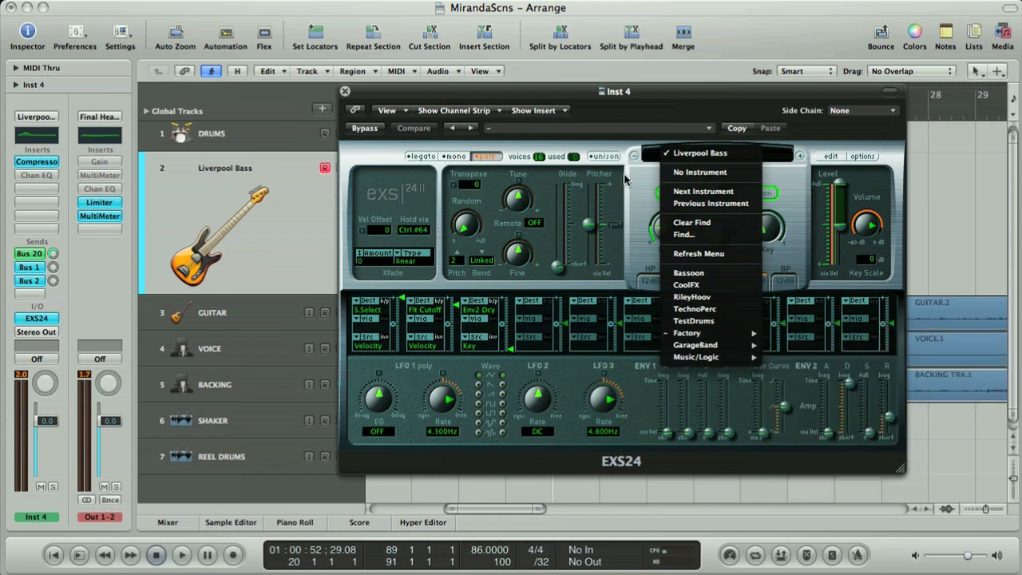
left_click(699, 152)
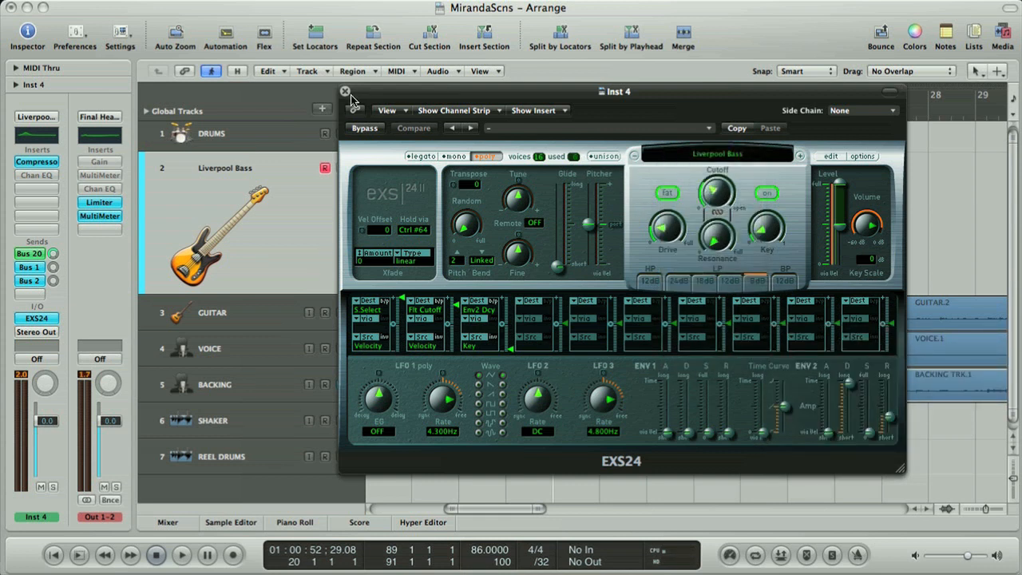
left_click(345, 91)
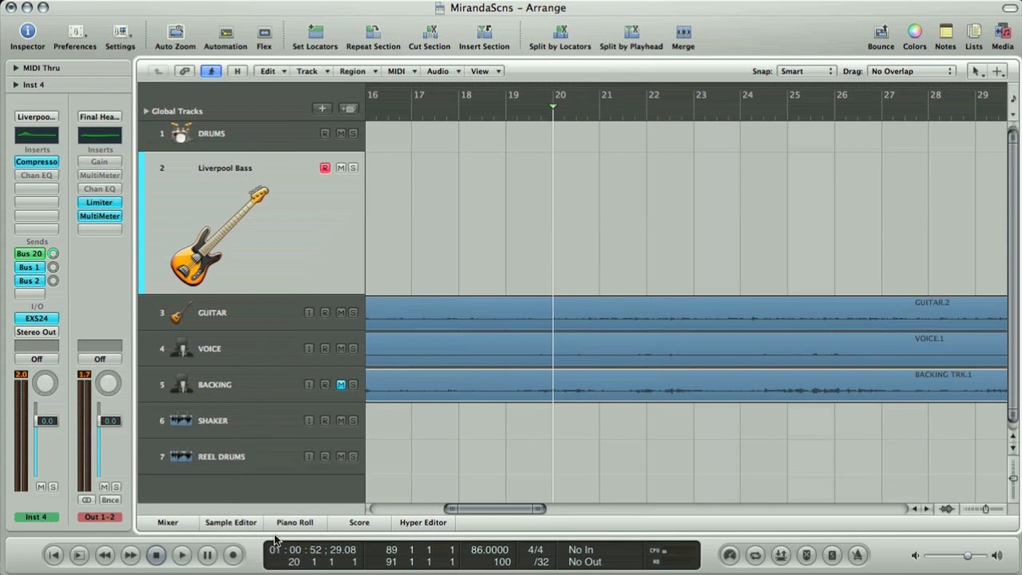
left_click(295, 522)
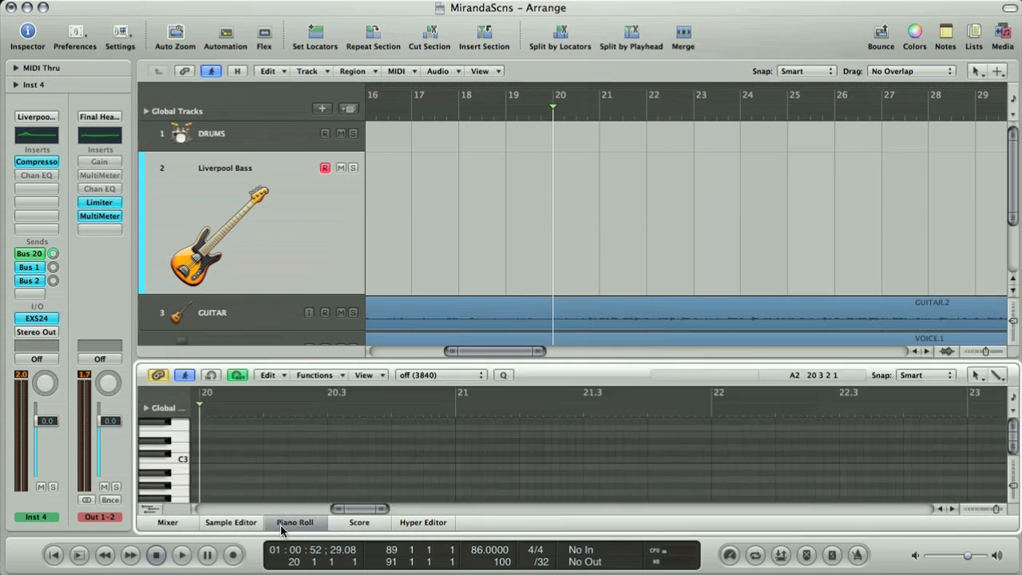
left_click(295, 522)
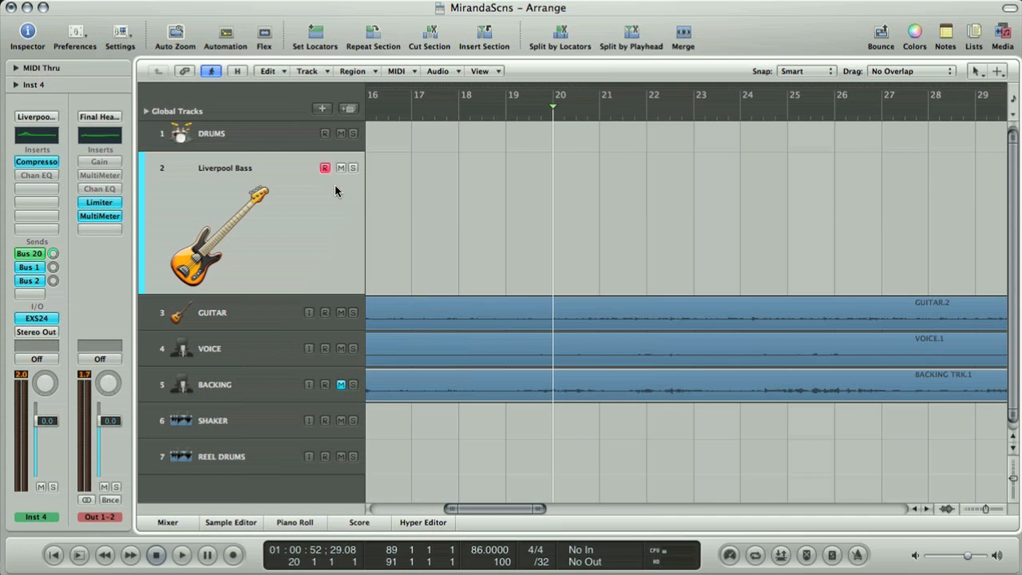
mouse_move(417, 224)
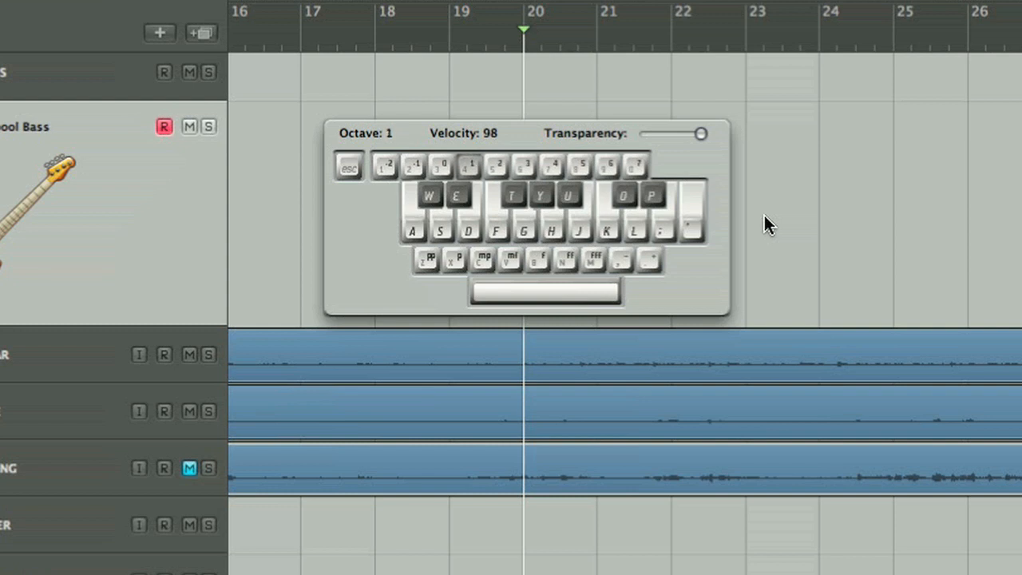
mouse_move(539, 199)
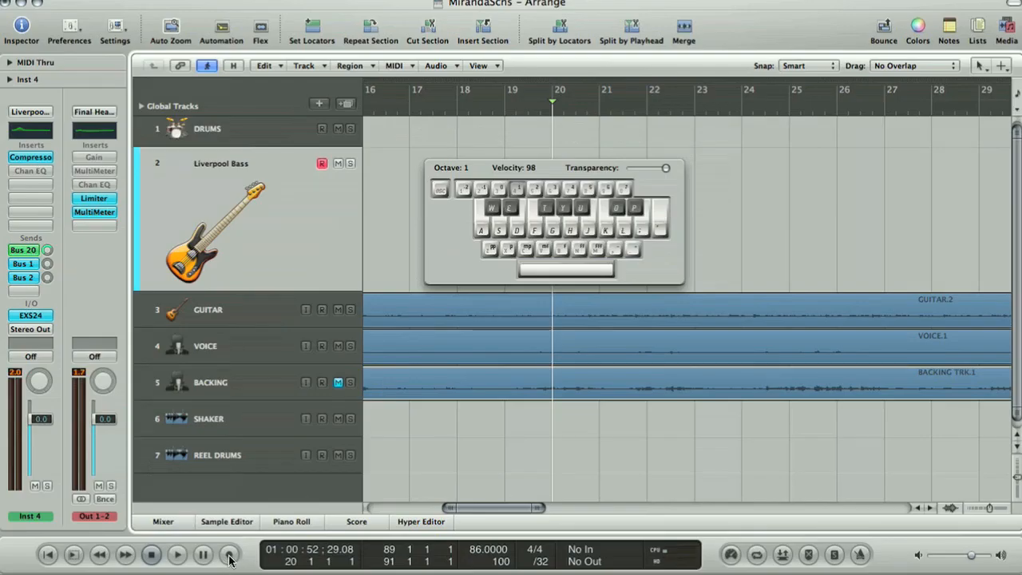
Step: Record a bass line onto Liverpool Bass, creating a MIDI region at bar 20
left_click(177, 553)
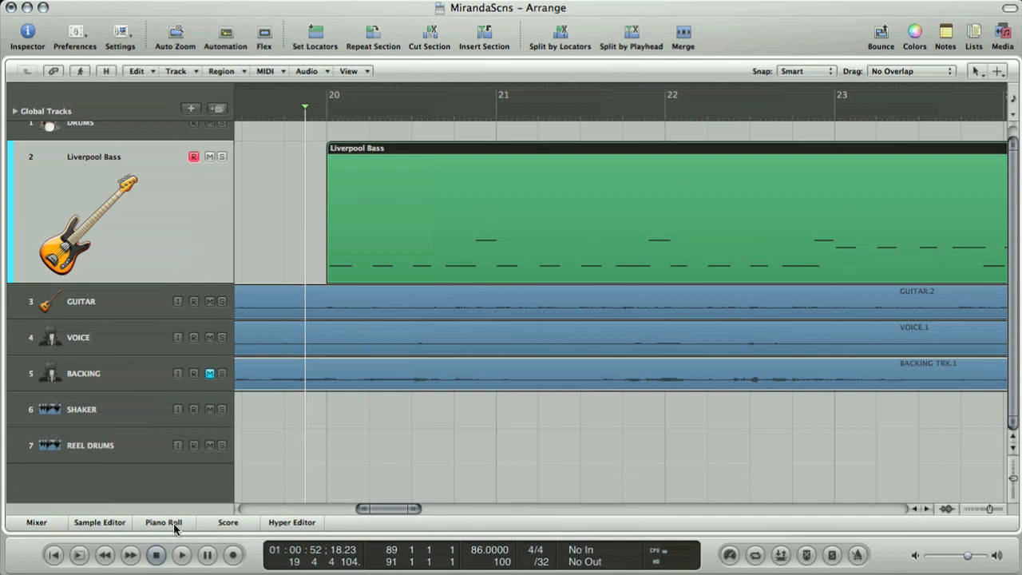
Step: Quantize the Liverpool Bass notes to 1/16-Note in the Piano Roll and lower one note's velocity
left_click(163, 522)
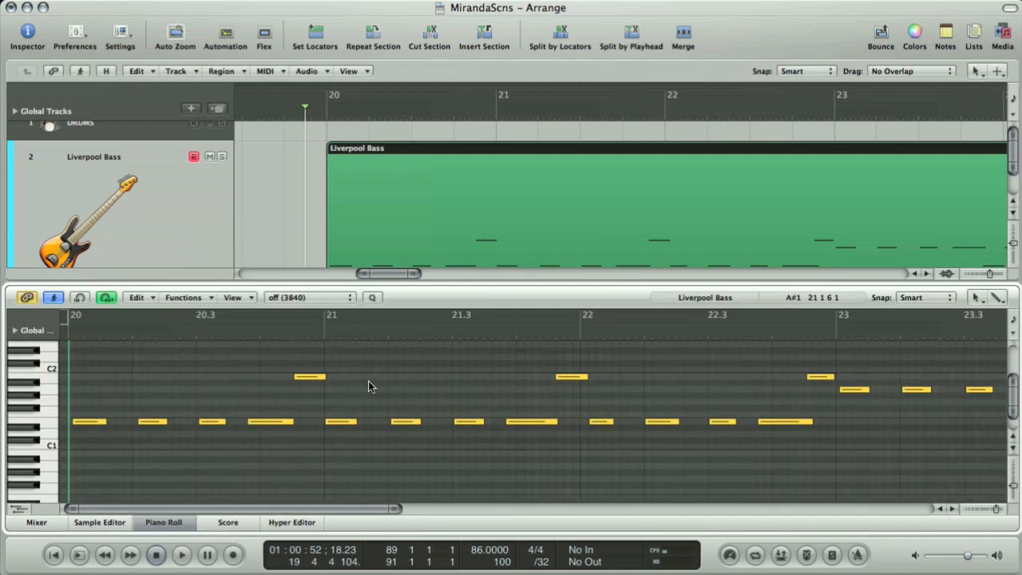
mouse_move(198, 368)
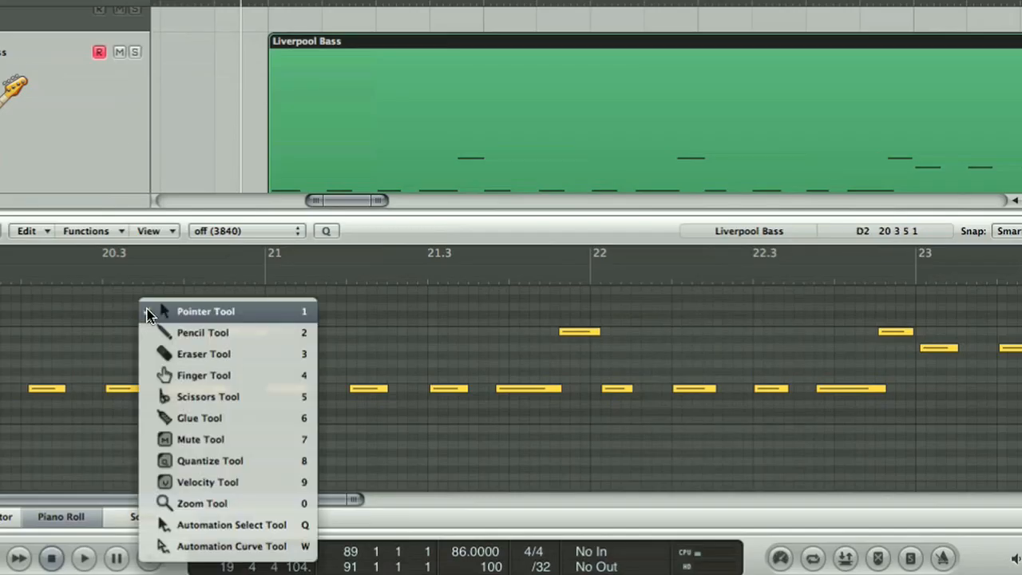
mouse_move(208, 397)
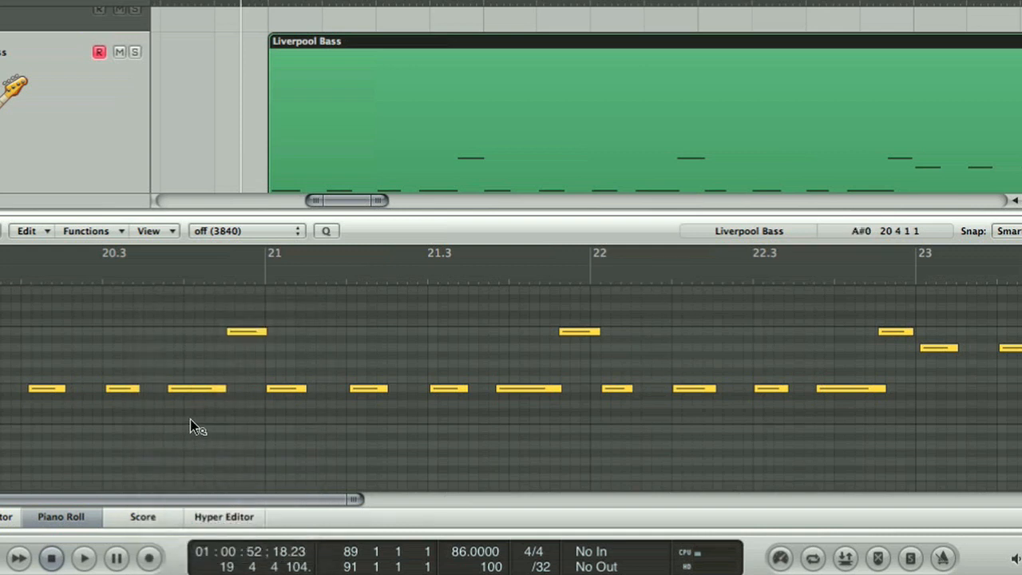
left_click(243, 230)
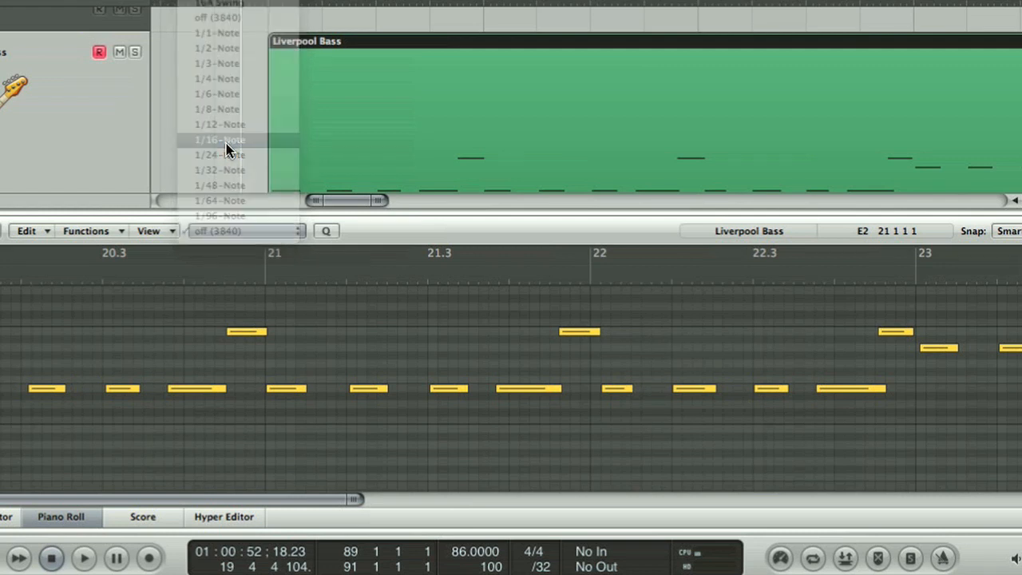
left_click(218, 140)
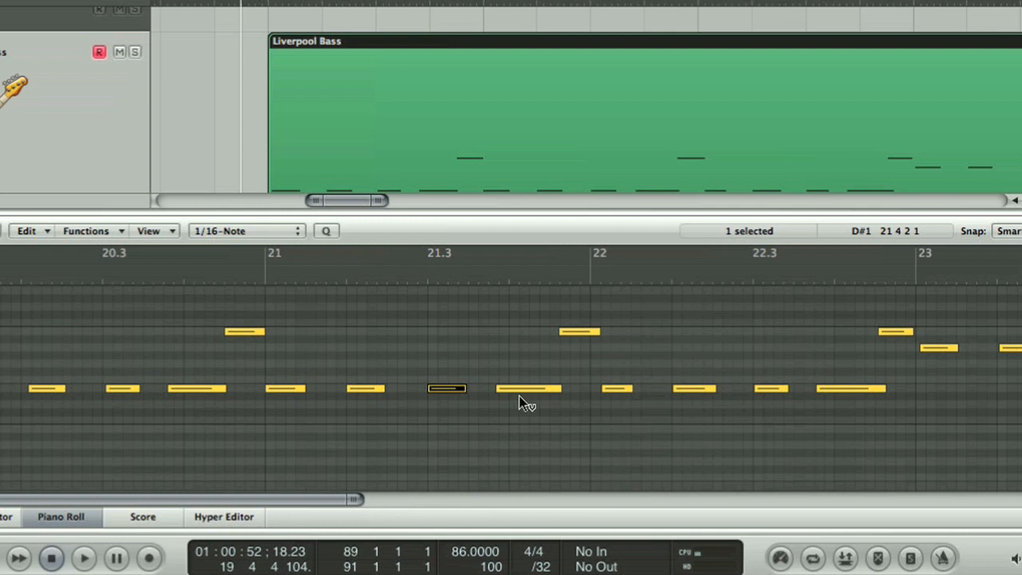
left_click(528, 389)
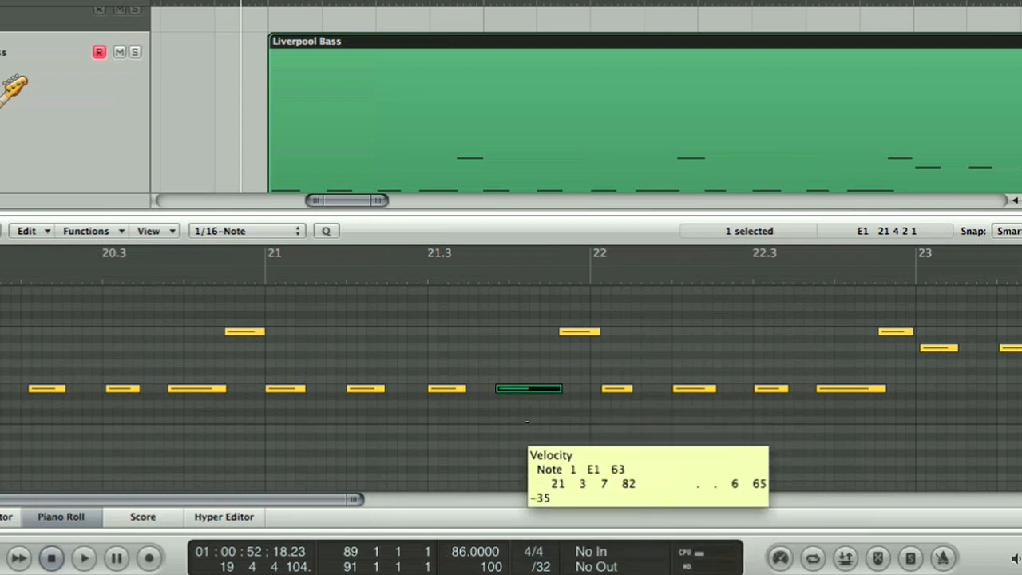